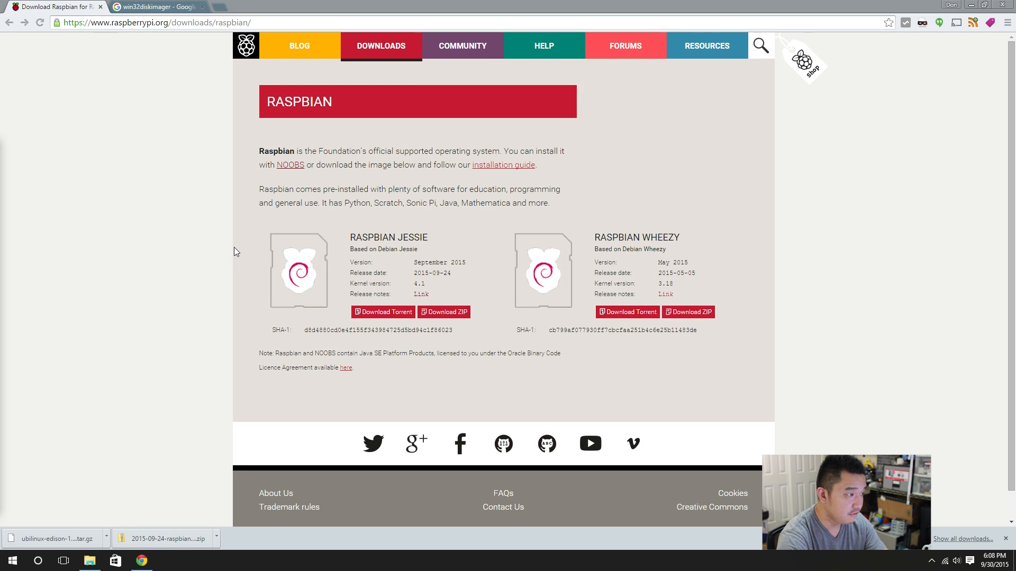
pyautogui.moveTo(164, 168)
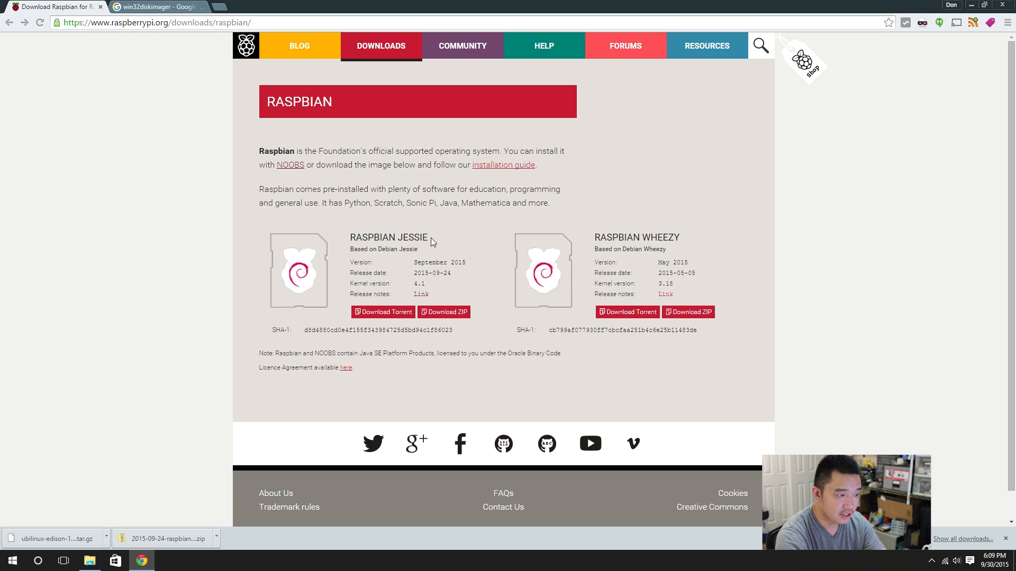
# Highlight 'Jessie' in the Raspbian release heading, then return to the win32diskimager search results
pyautogui.doubleClick(413, 237)
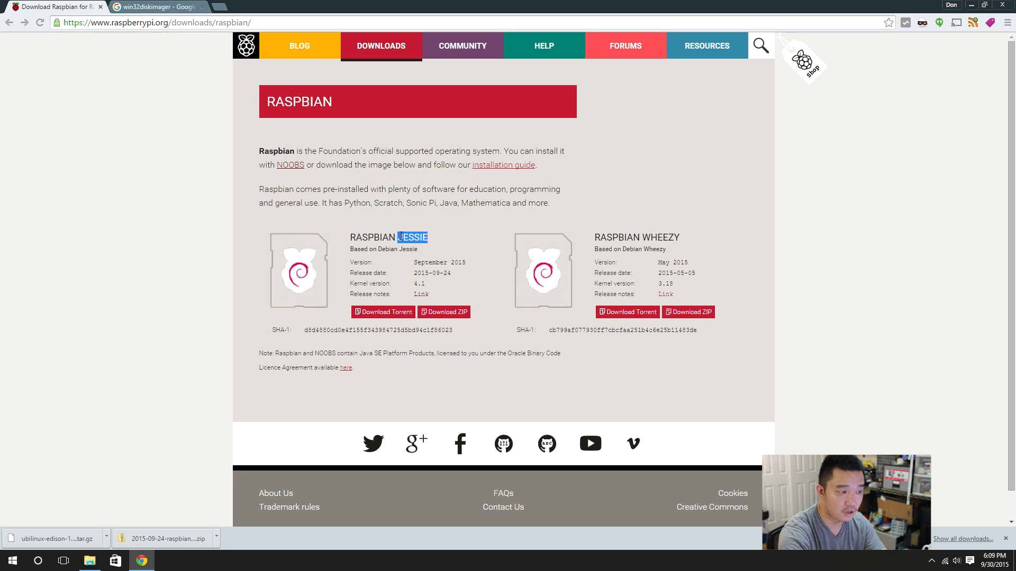
pyautogui.moveTo(450, 289)
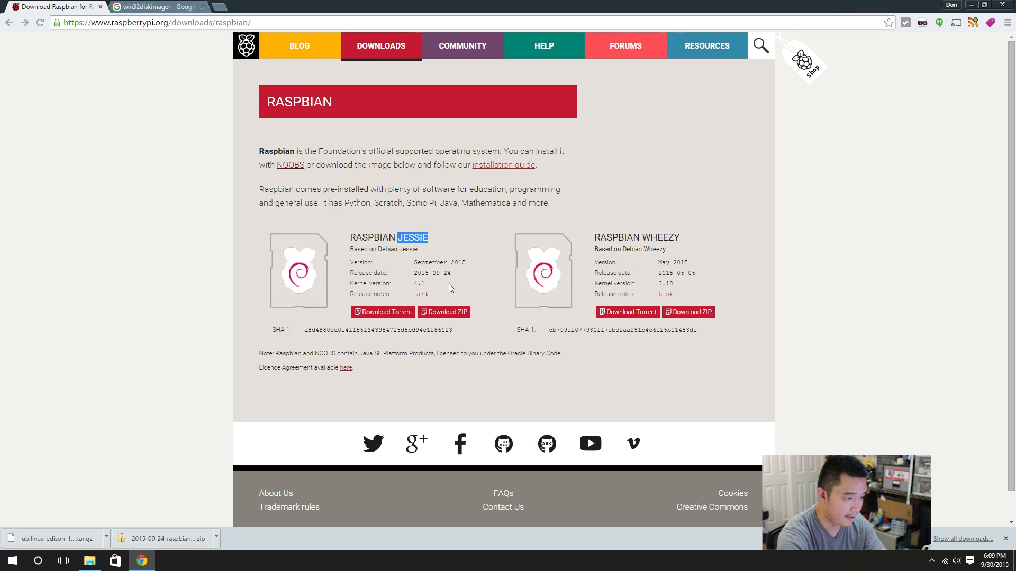
pyautogui.moveTo(323, 323)
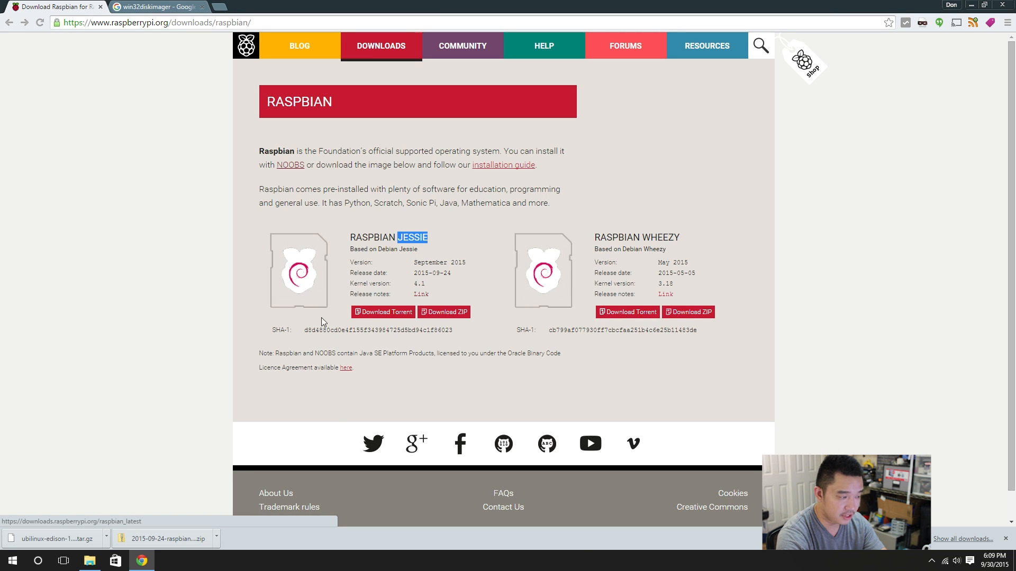
pyautogui.click(155, 6)
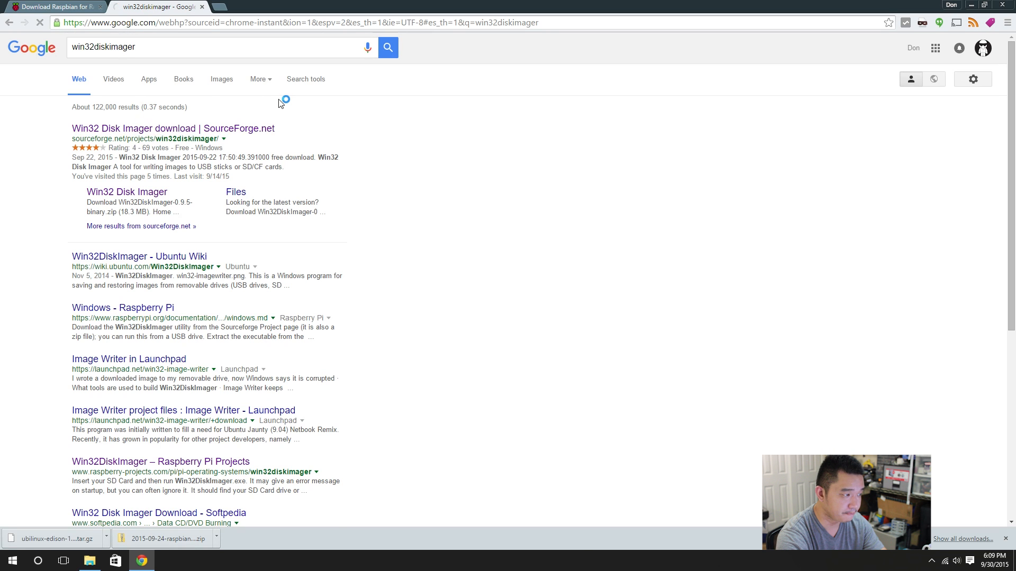
# Open the 'Win32 Disk Imager download | SourceForge.net' search result
pyautogui.click(172, 128)
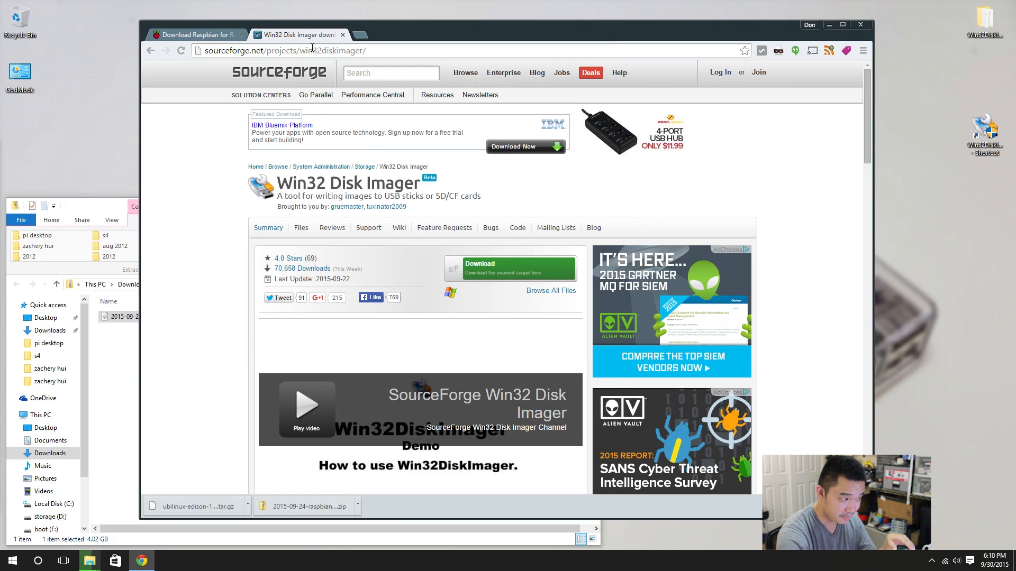
pyautogui.moveTo(404, 188)
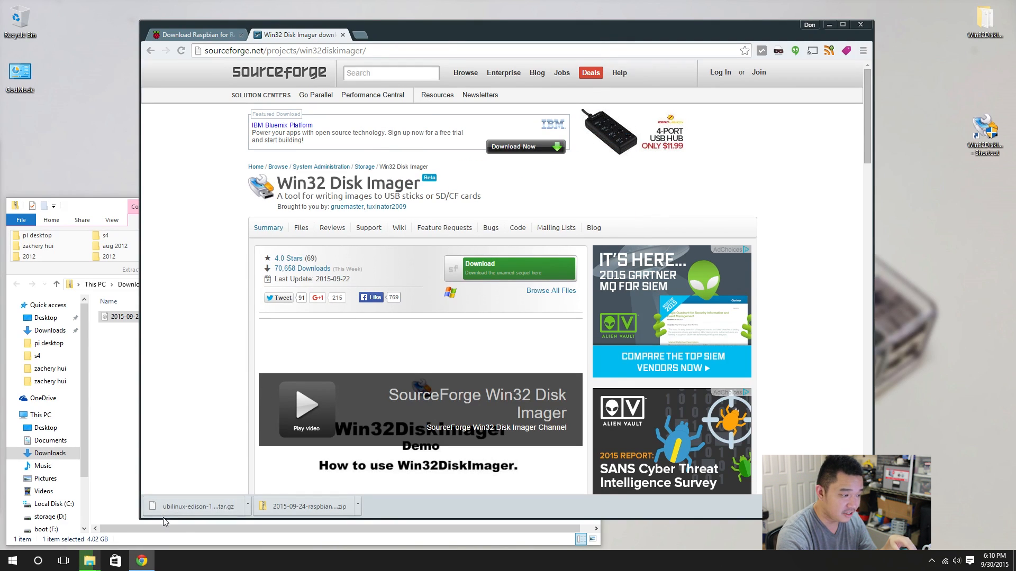
pyautogui.moveTo(238, 424)
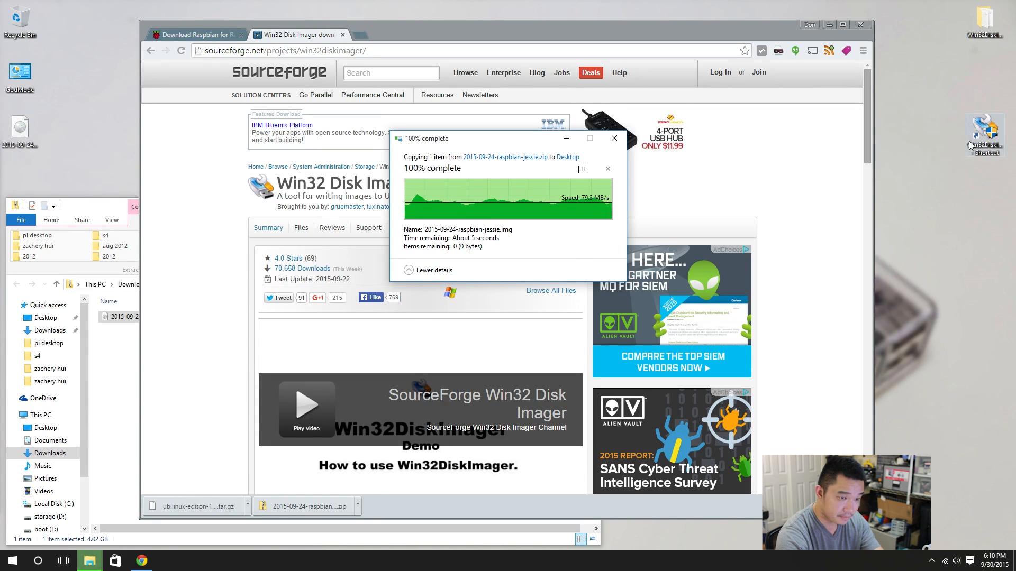
# Launch the Win32DiskImager shortcut from the Desktop
pyautogui.click(613, 138)
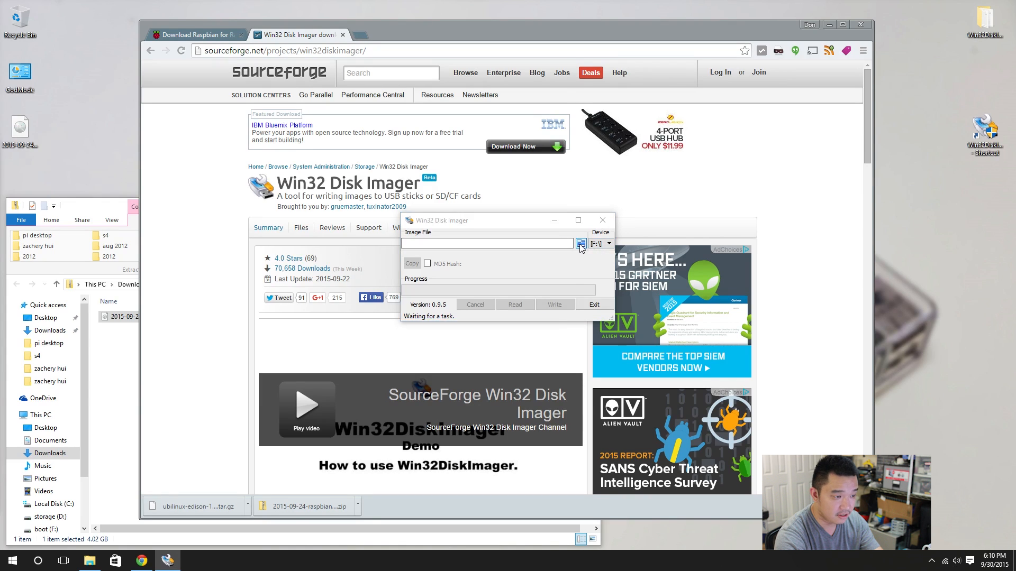
# Write 2015-09-24-raspbian-jessie.img to the F: boot card, confirming the overwrite
pyautogui.click(581, 243)
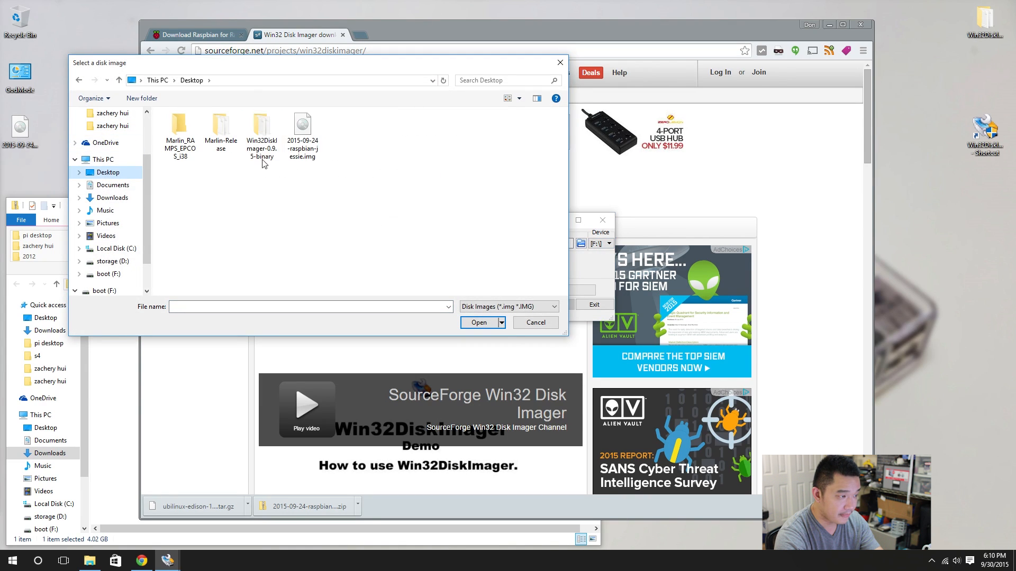
pyautogui.click(302, 127)
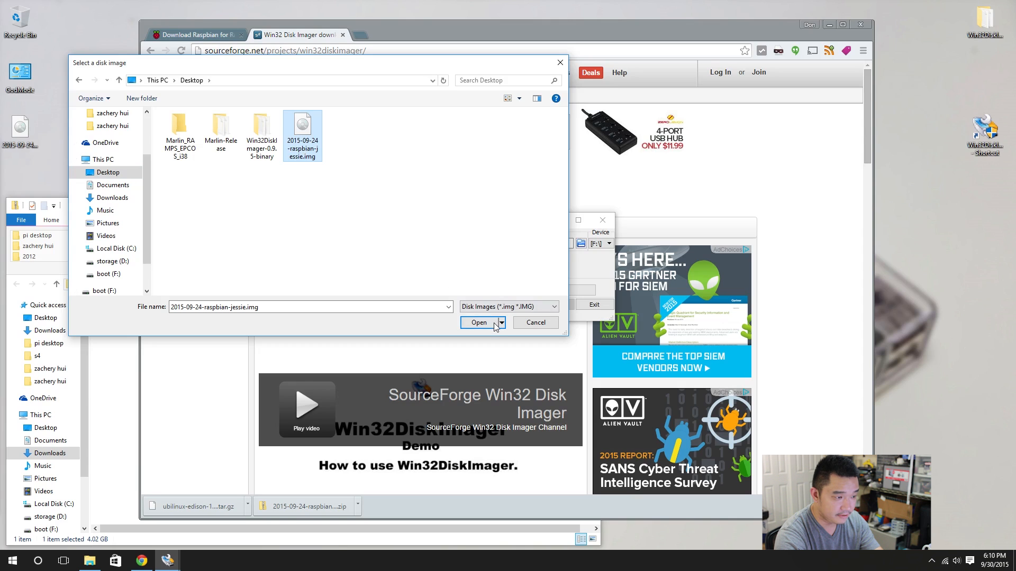
pyautogui.click(478, 323)
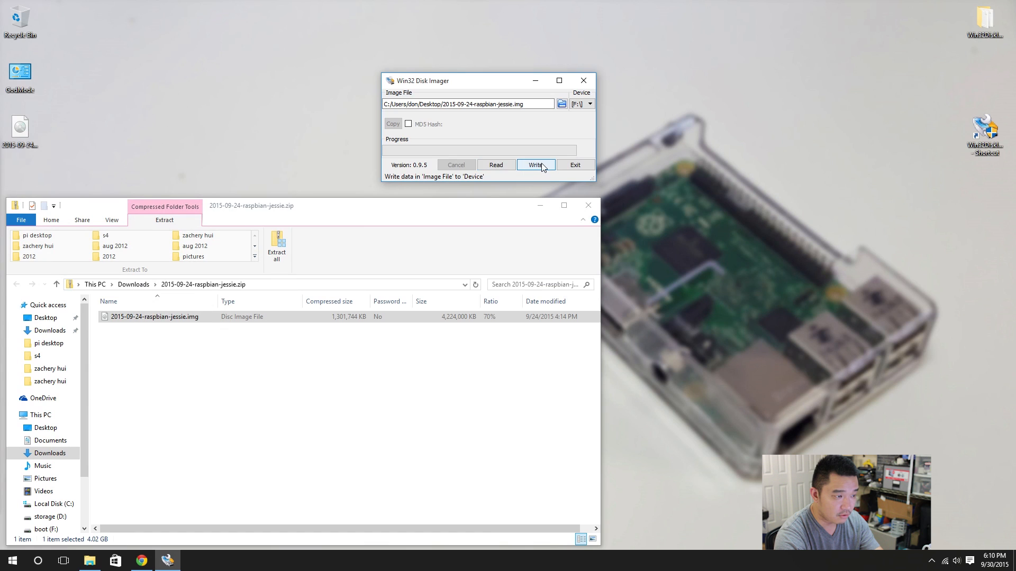
pyautogui.click(535, 165)
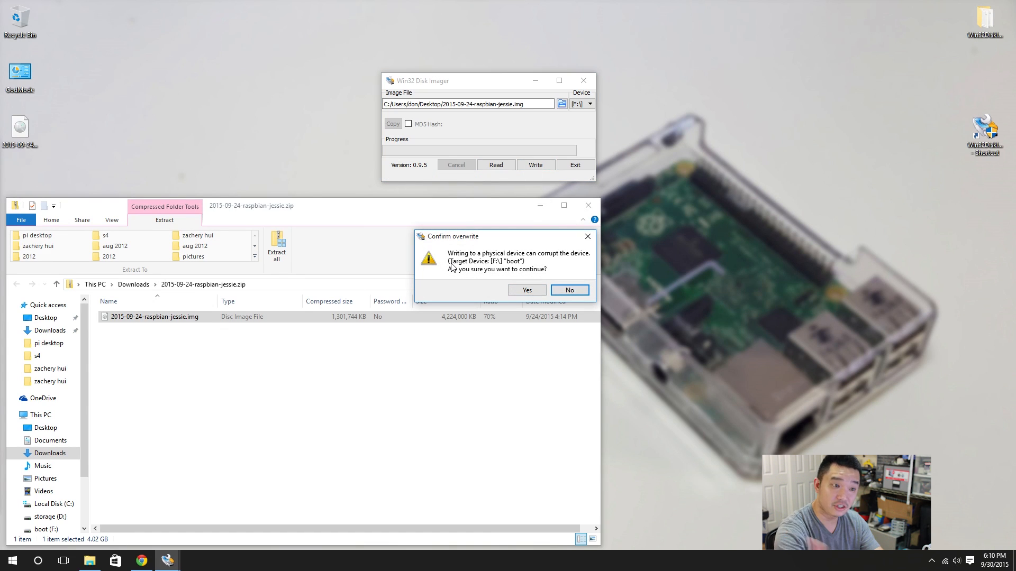
pyautogui.click(526, 289)
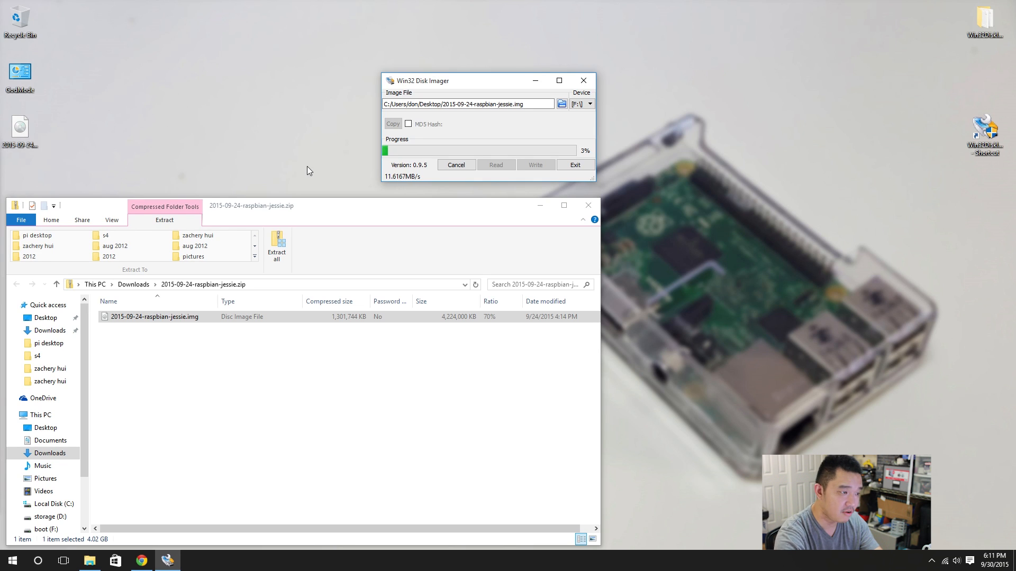
pyautogui.moveTo(282, 352)
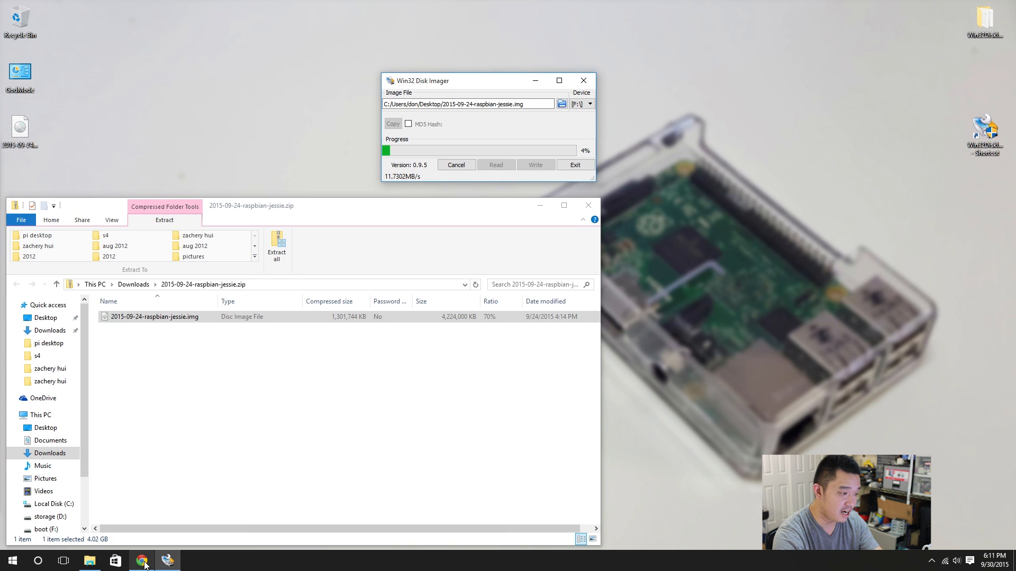
# Bring Chrome forward and open the Raspbian Jessie release notes link
pyautogui.click(141, 561)
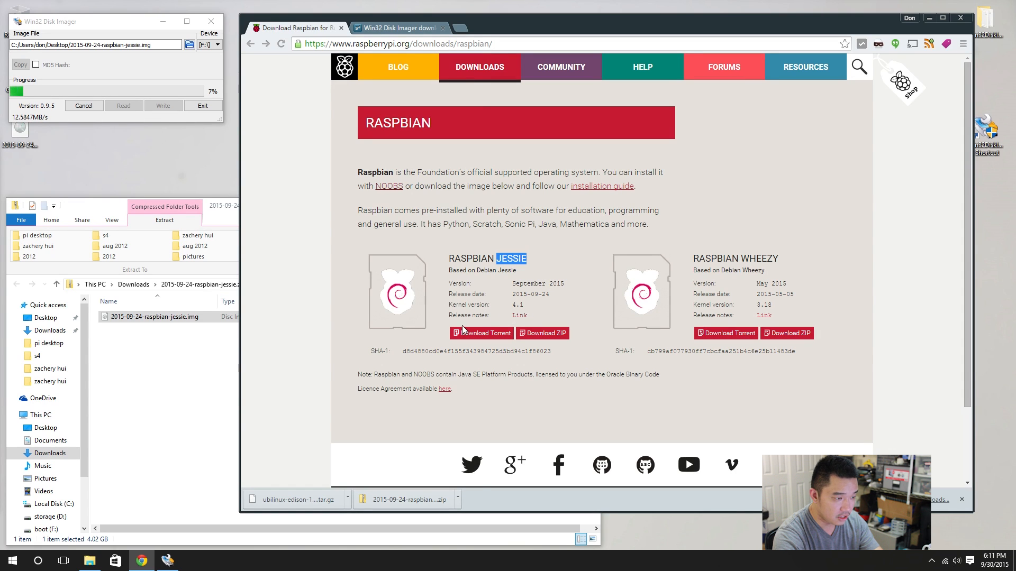
pyautogui.click(519, 315)
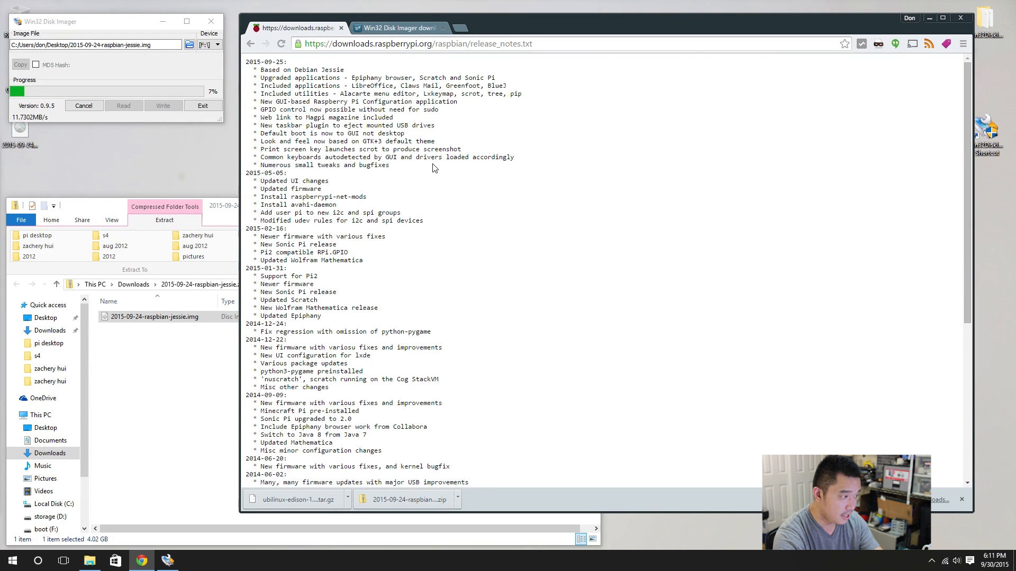
pyautogui.moveTo(469, 170)
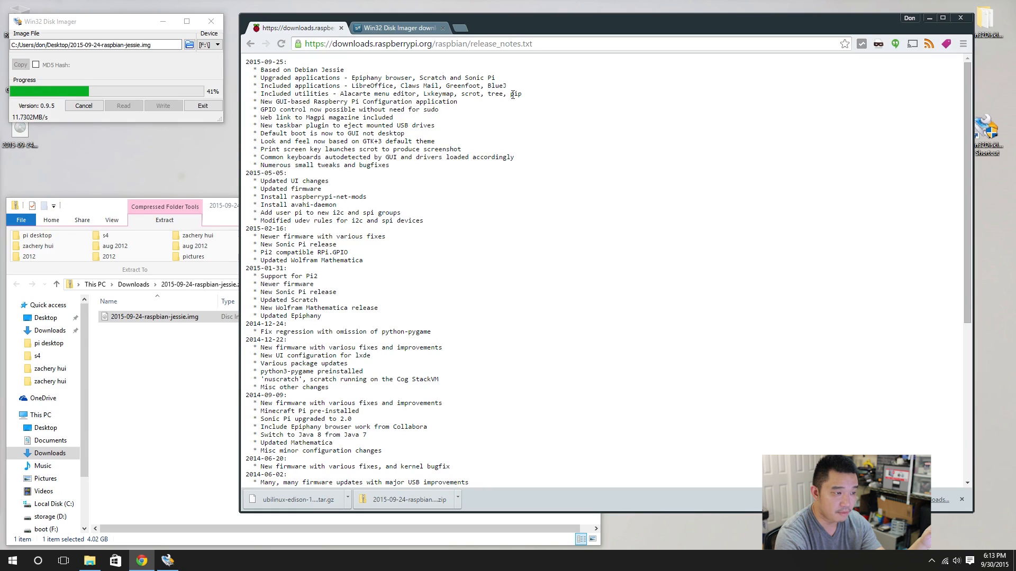
pyautogui.moveTo(512, 117)
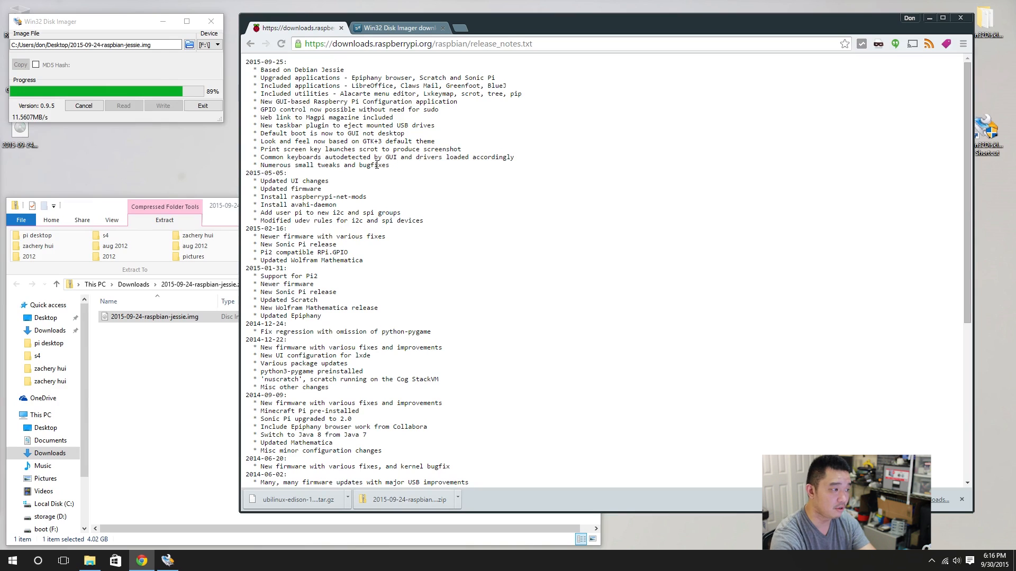
pyautogui.moveTo(451, 201)
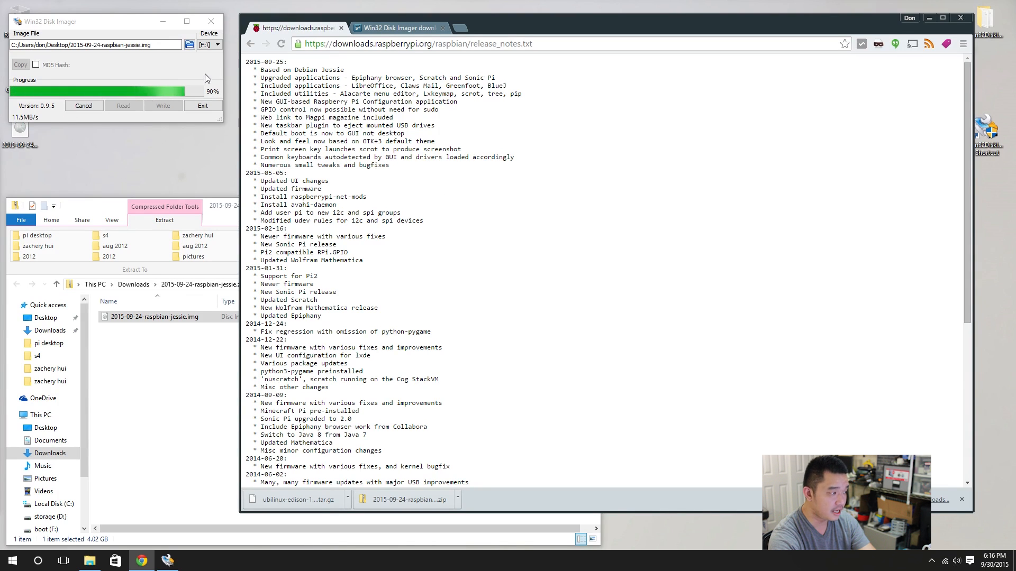
pyautogui.moveTo(192, 65)
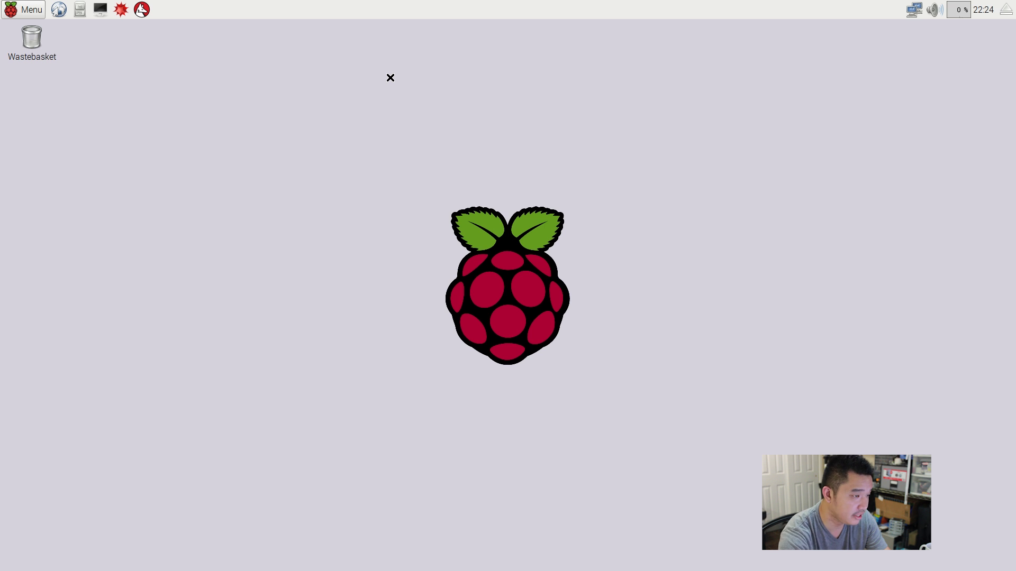
pyautogui.moveTo(409, 90)
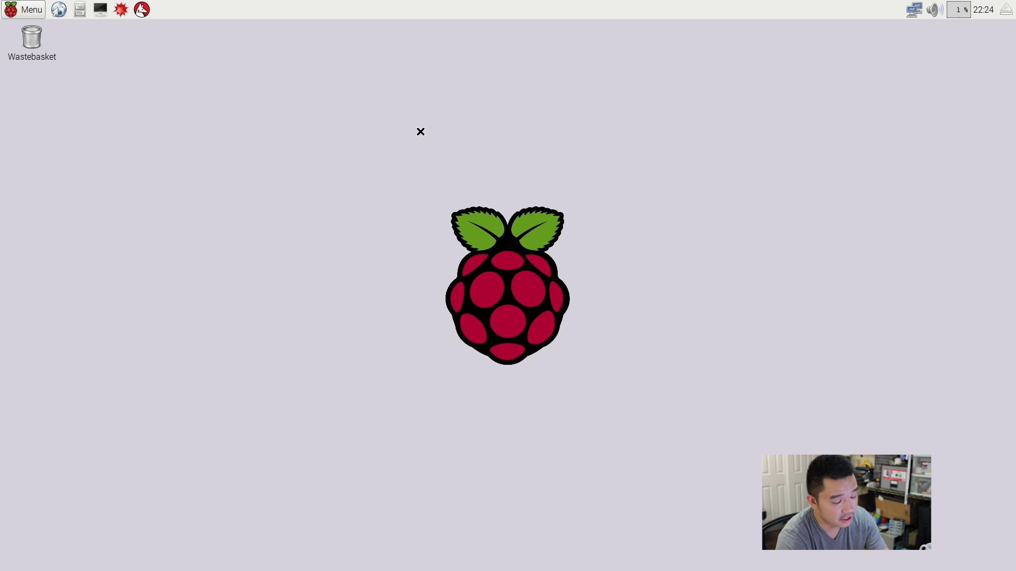
pyautogui.moveTo(34, 16)
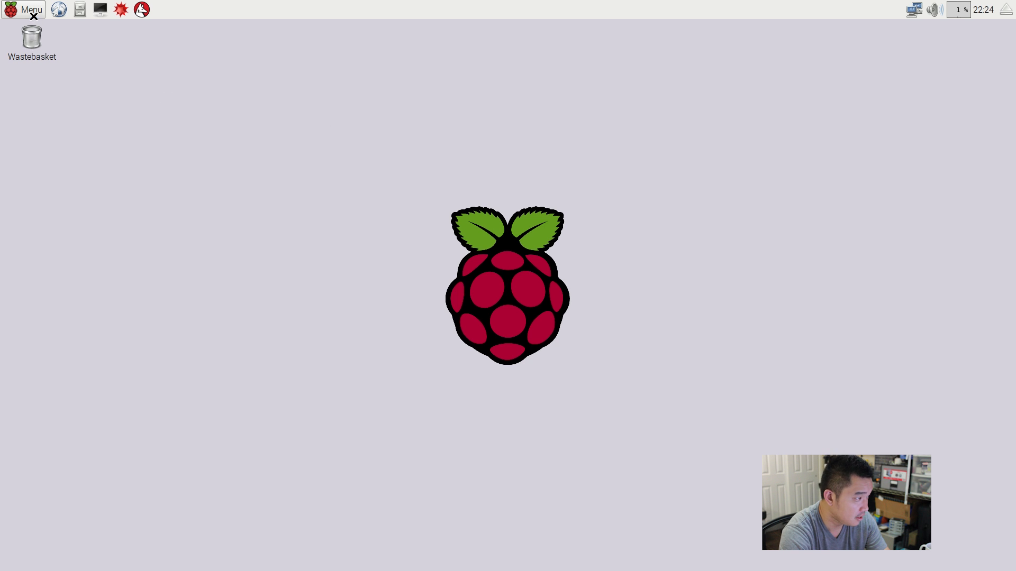
# Click the Menu button on the freshly booted Raspbian desktop
pyautogui.click(25, 9)
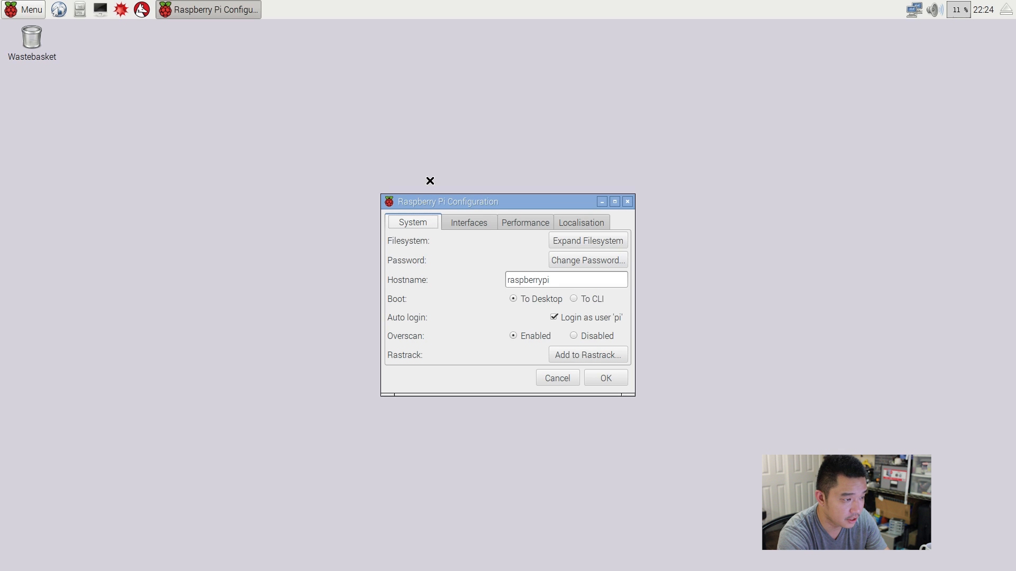
pyautogui.moveTo(587, 241)
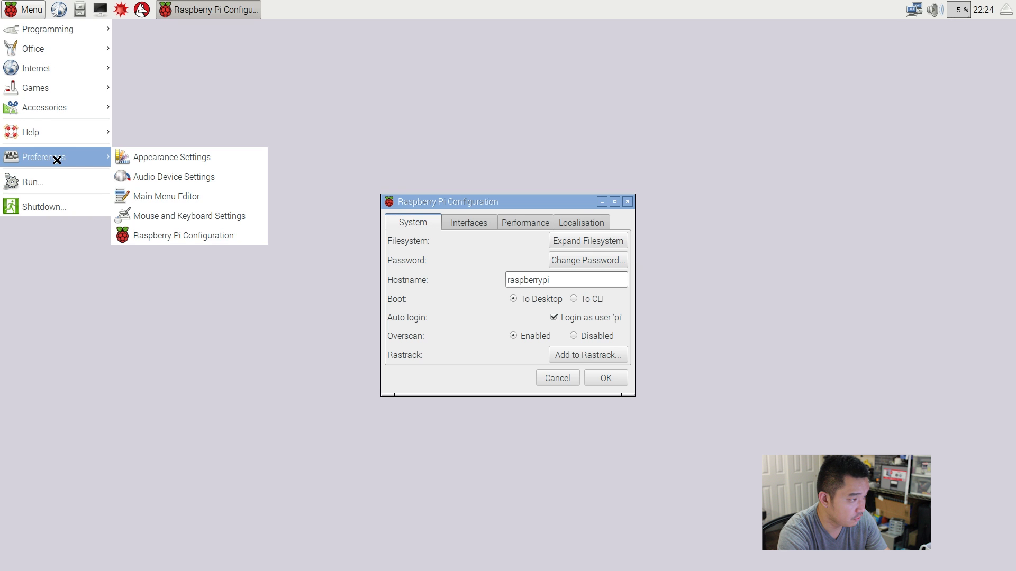
pyautogui.moveTo(44, 107)
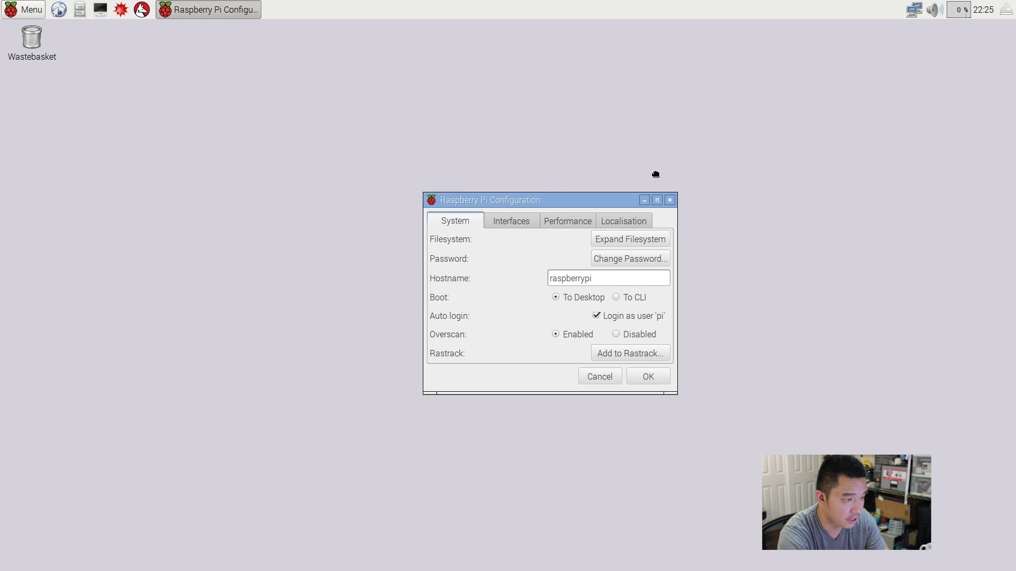
# Drag the Raspberry Pi Configuration window to the right of the raspberry logo
pyautogui.moveTo(490, 200); pyautogui.dragTo(617, 175)
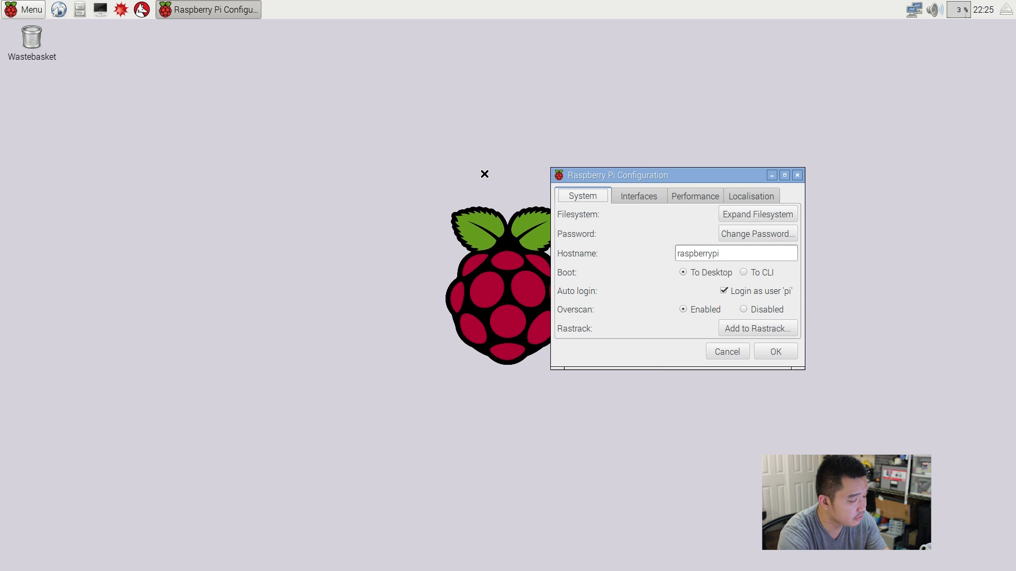
pyautogui.moveTo(459, 155)
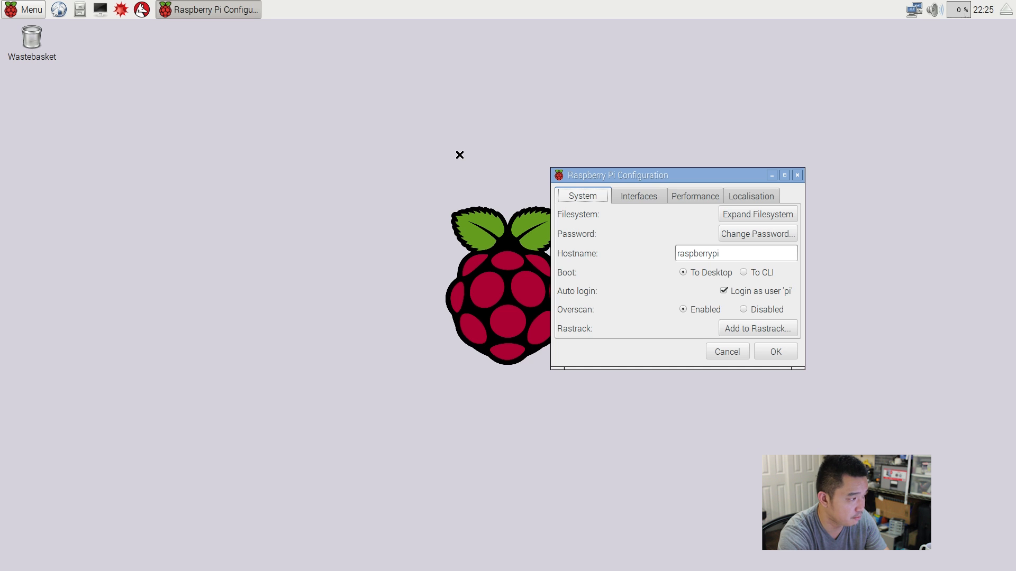
pyautogui.moveTo(89, 41)
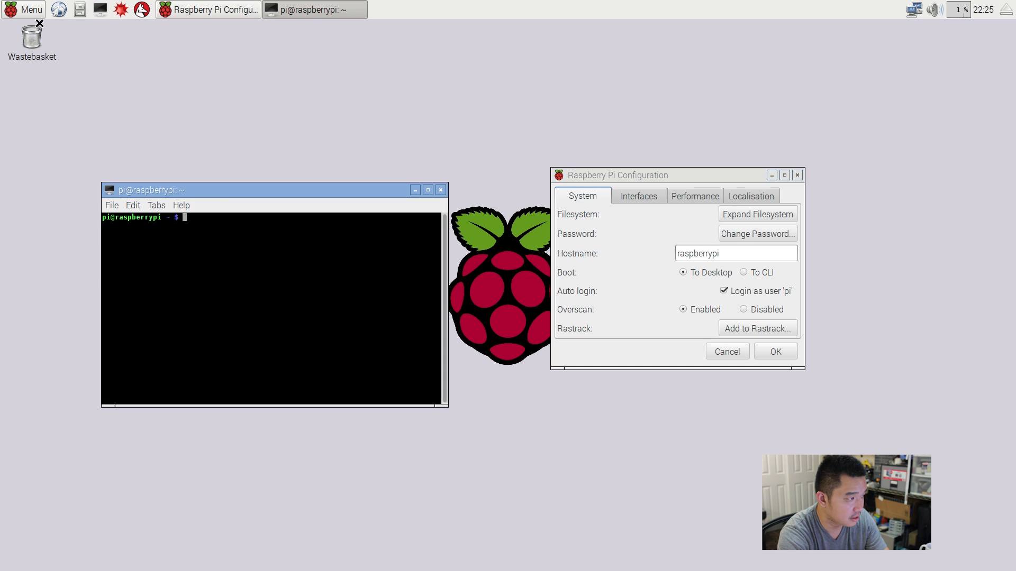
# Move the LXTerminal window higher and run df -h to check disk usage
pyautogui.moveTo(227, 190); pyautogui.dragTo(272, 116)
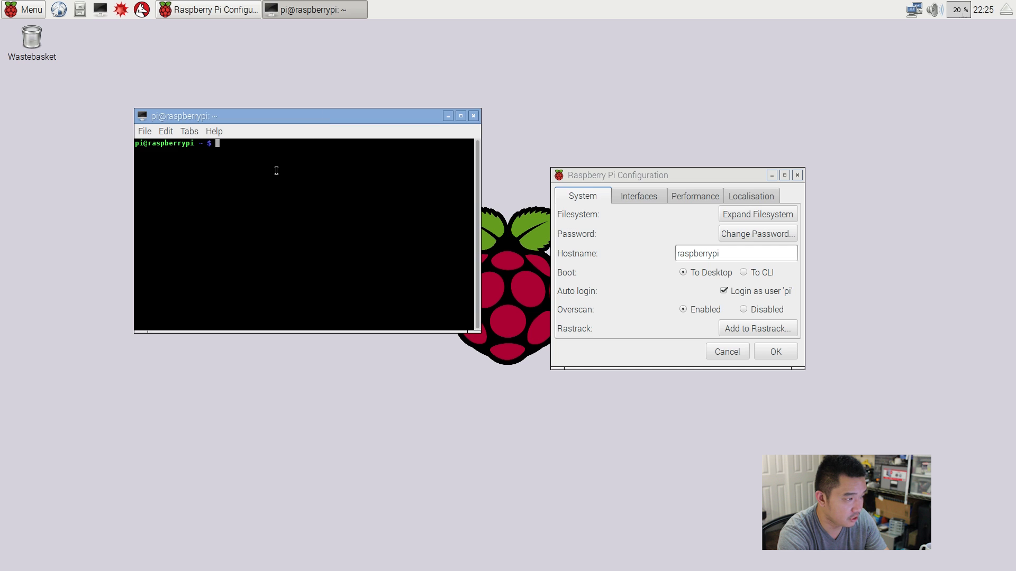
pyautogui.write('df -h')
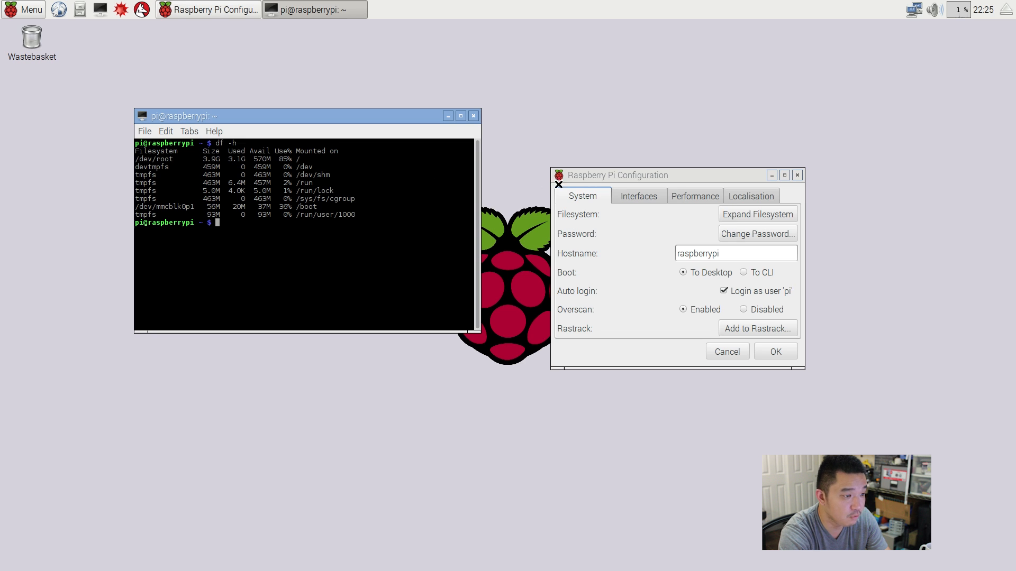
pyautogui.moveTo(455, 180)
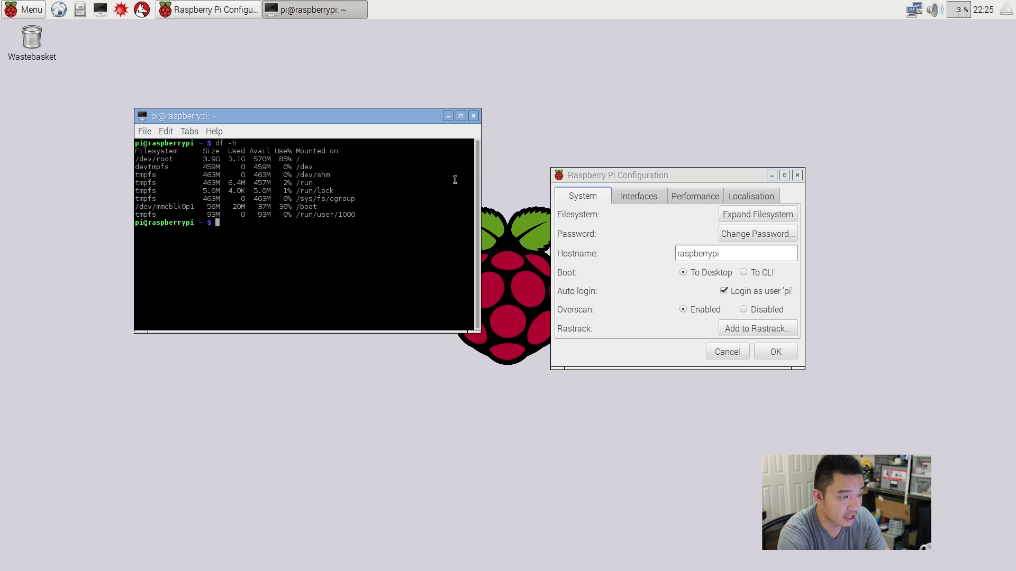
pyautogui.moveTo(763, 219)
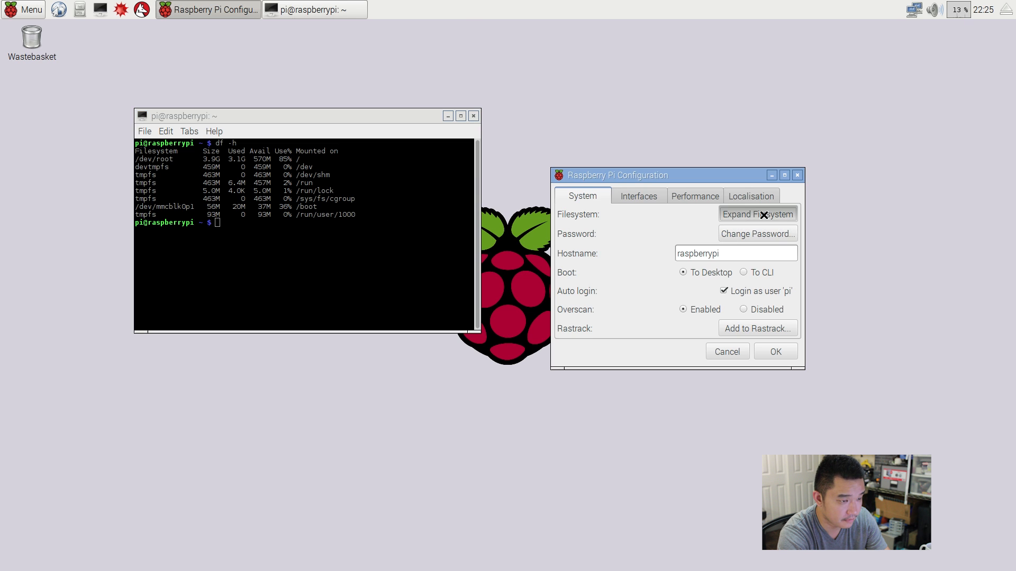
# Expand the filesystem to fill the SD card and dismiss the reboot notice
pyautogui.click(756, 214)
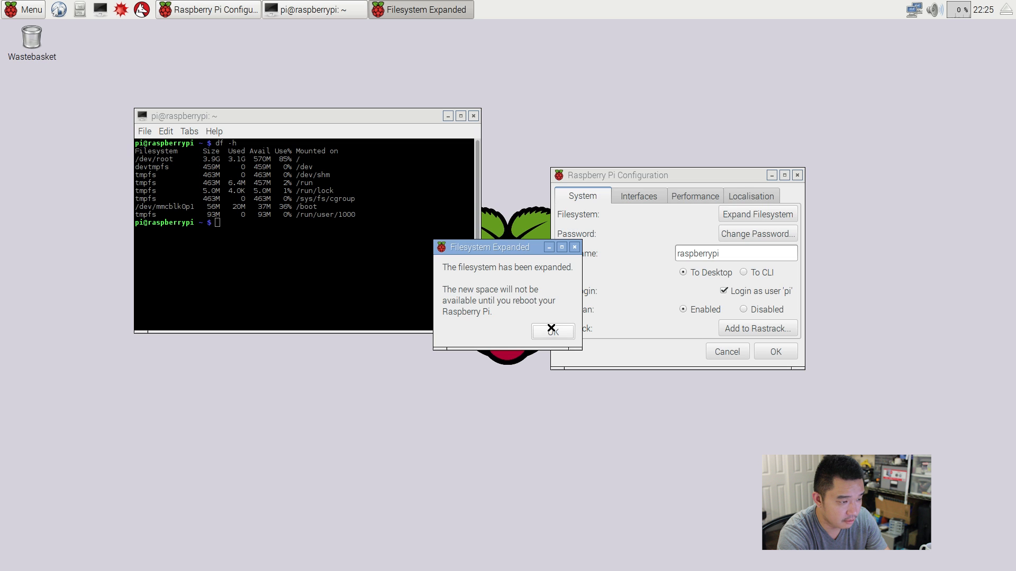
pyautogui.click(552, 331)
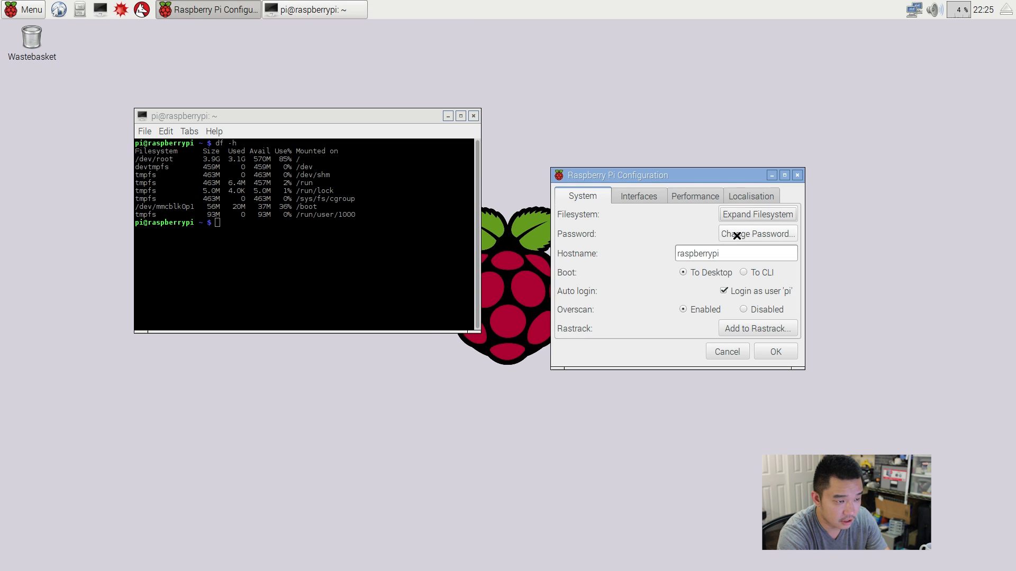
pyautogui.click(757, 234)
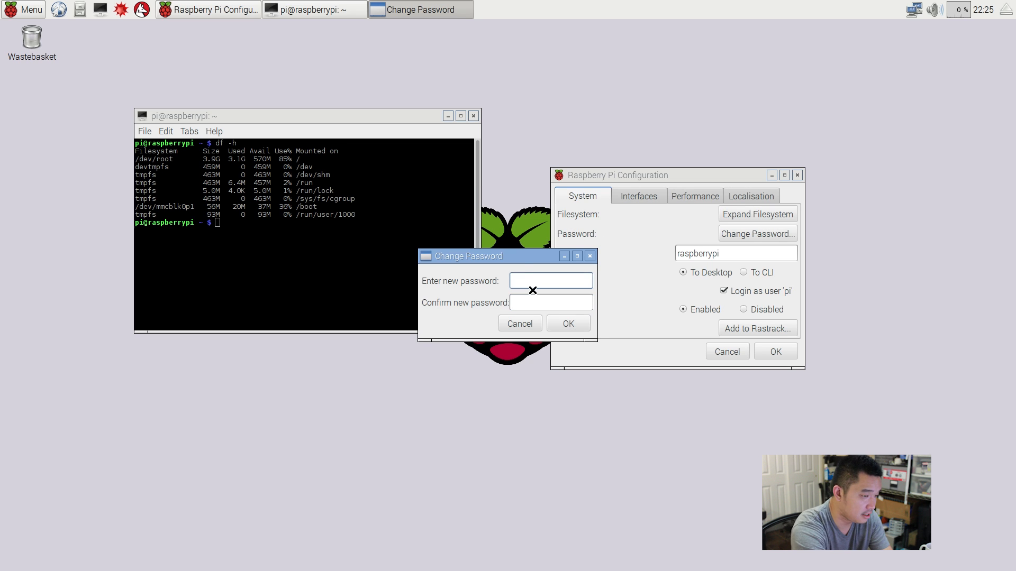
pyautogui.write('password')
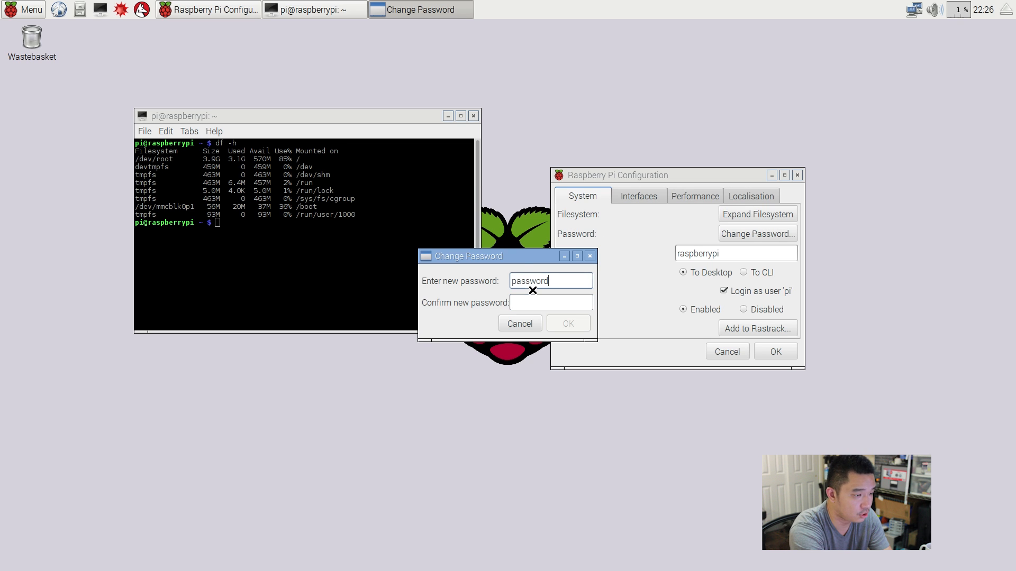
pyautogui.write('passwor')
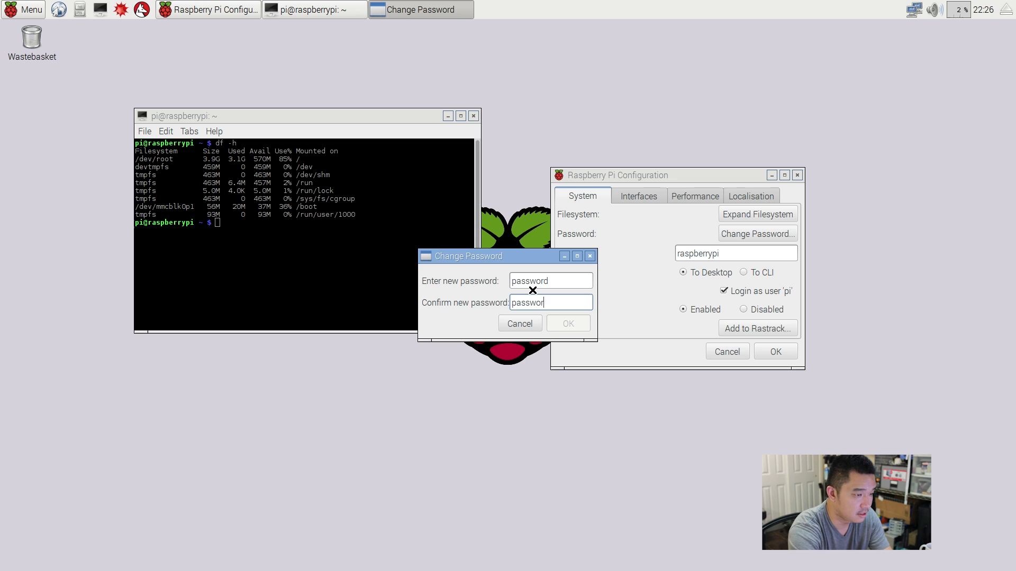
pyautogui.click(519, 323)
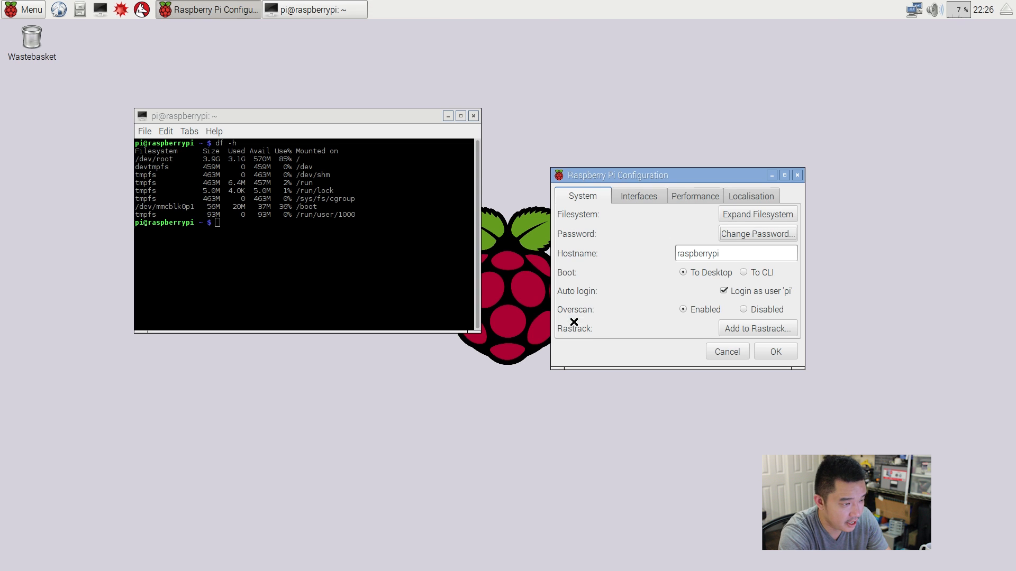
pyautogui.moveTo(719, 253)
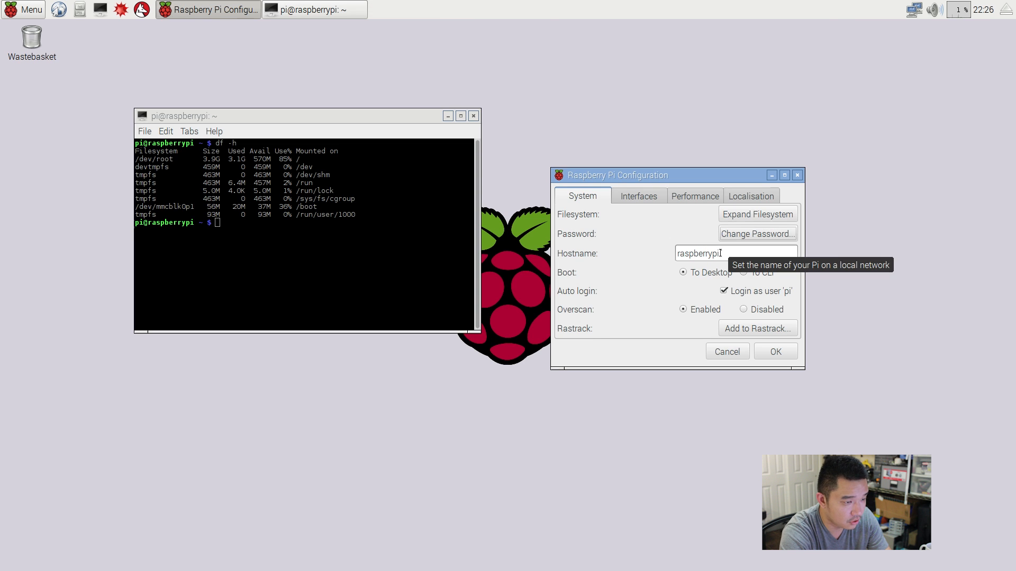
pyautogui.moveTo(636, 248)
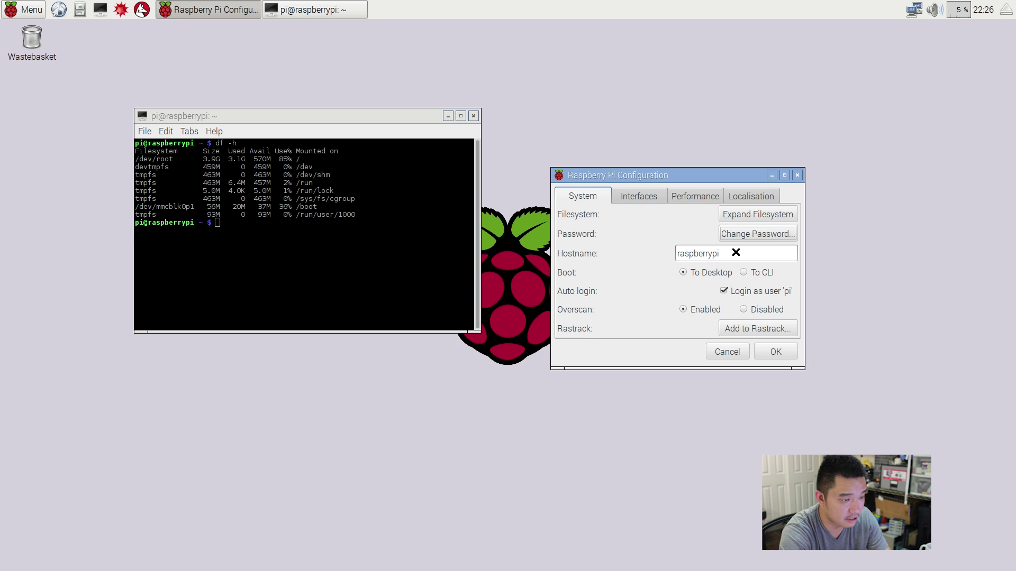
pyautogui.moveTo(713, 252)
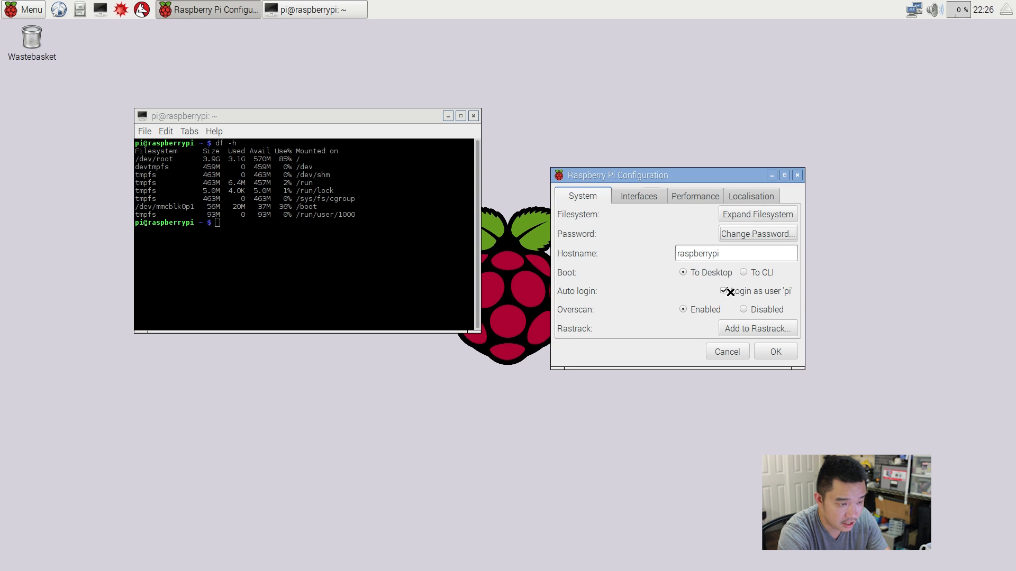
pyautogui.moveTo(725, 291)
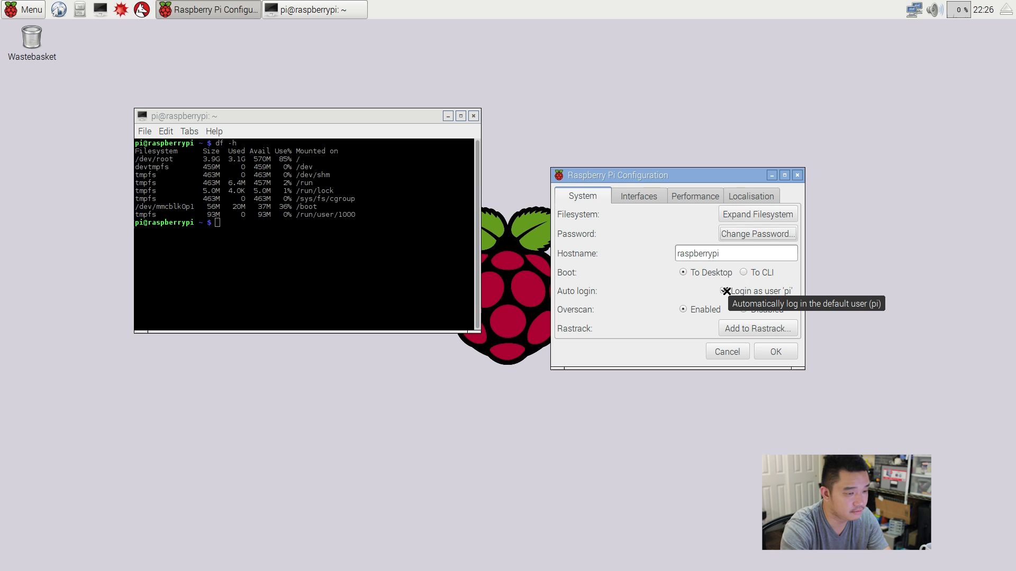
pyautogui.moveTo(698, 272)
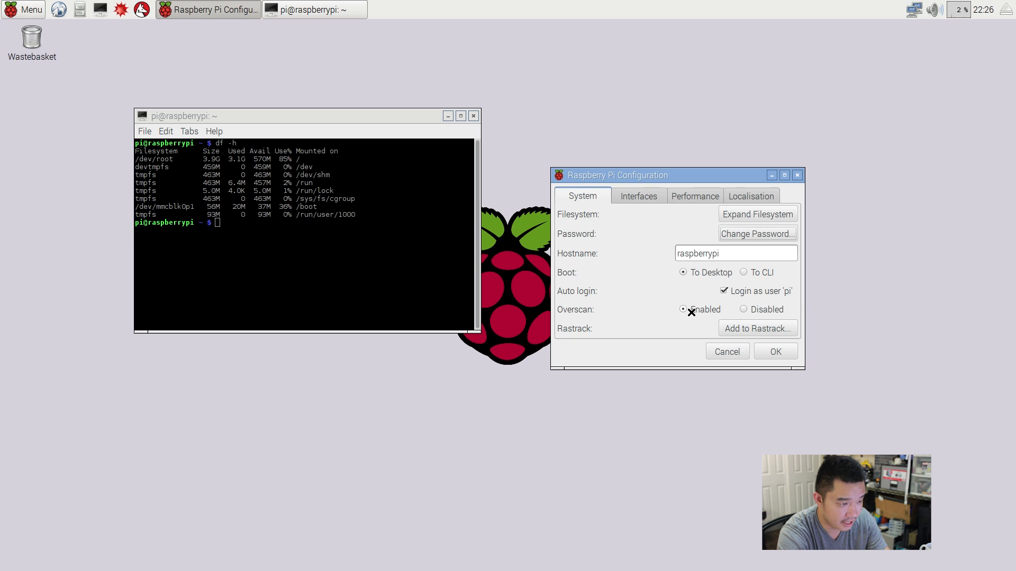
pyautogui.moveTo(756, 334)
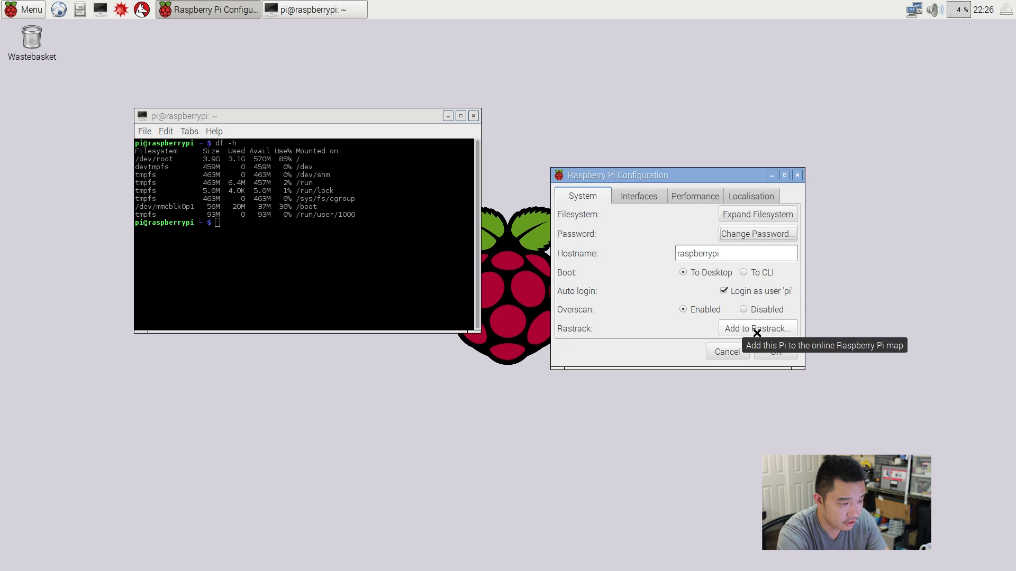
# Show the Interfaces tab listing Camera, SSH, SPI, I2C and Serial settings
pyautogui.click(638, 196)
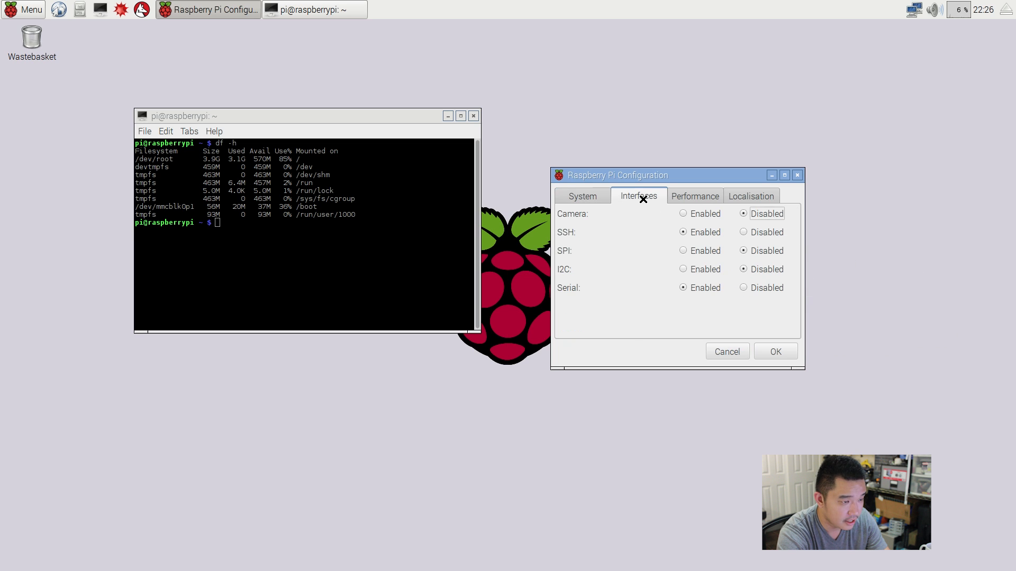
pyautogui.click(684, 214)
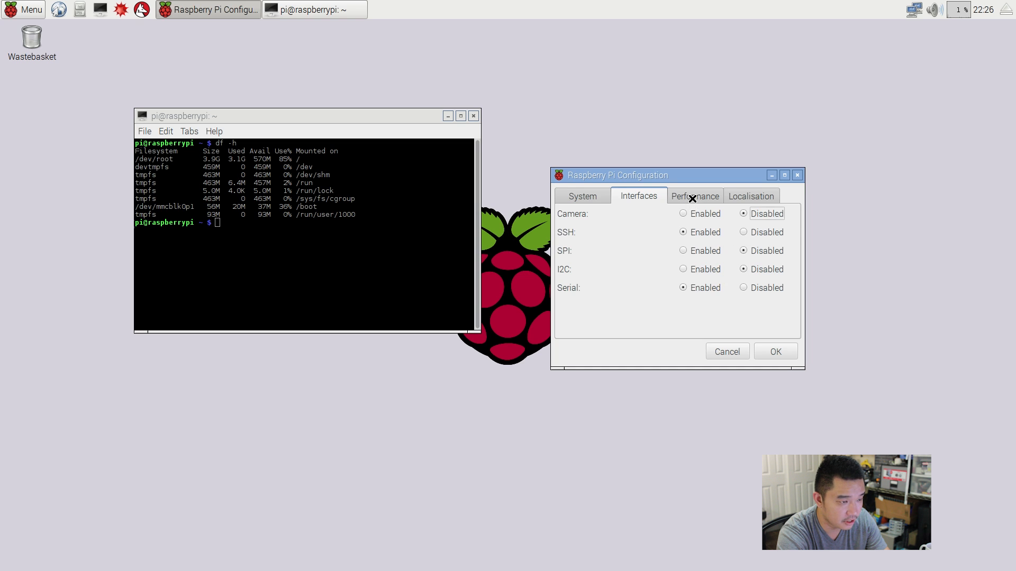
# On the Performance tab, raise GPU memory from 64 to 128, leaving overclock at None
pyautogui.click(694, 195)
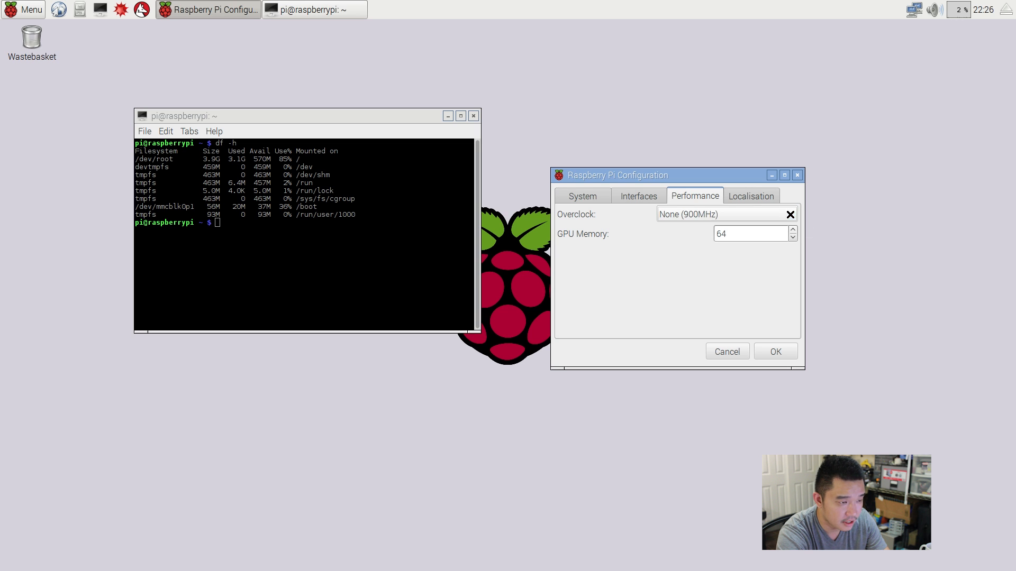
pyautogui.click(788, 214)
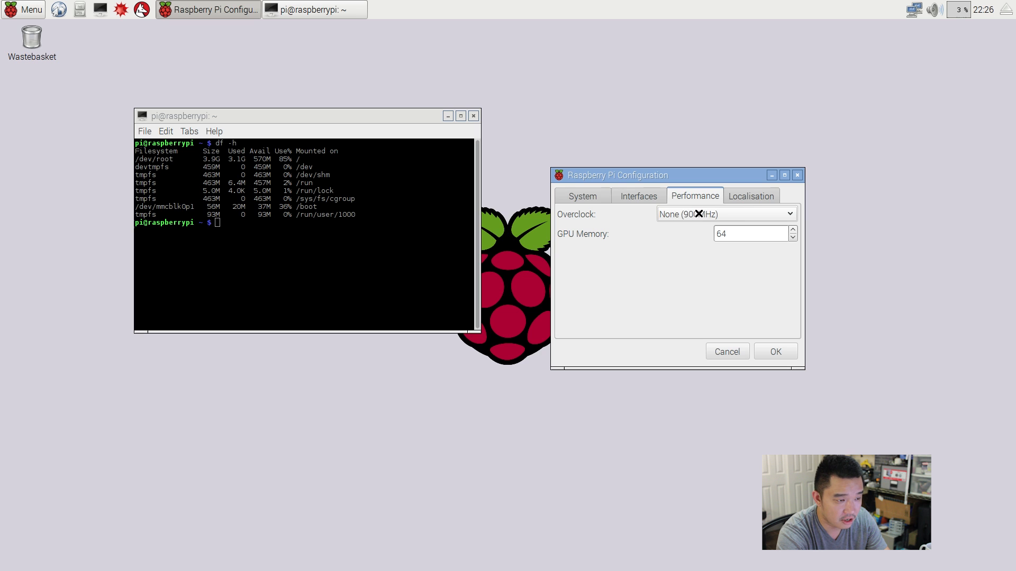
pyautogui.moveTo(725, 214)
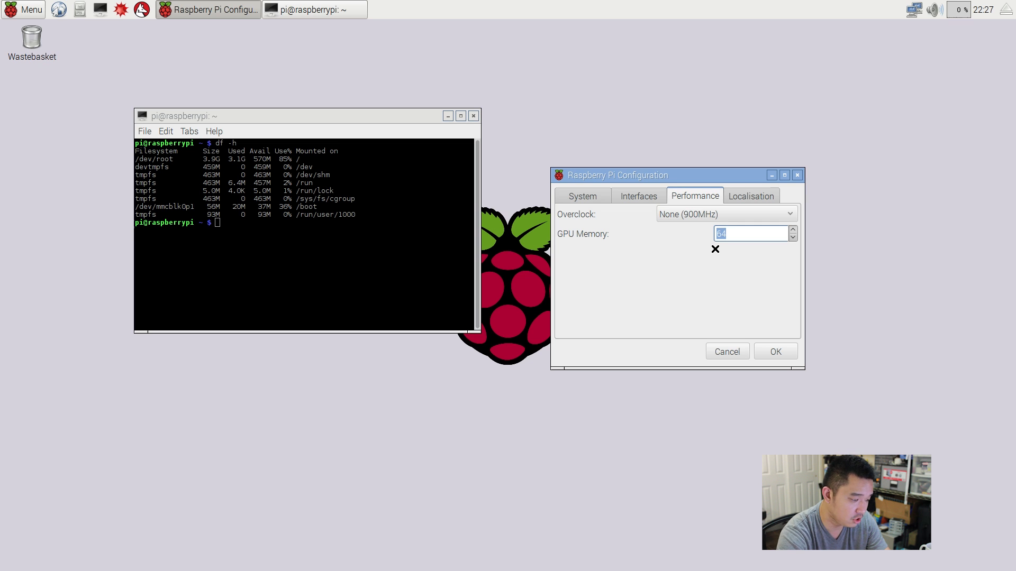
pyautogui.write('128')
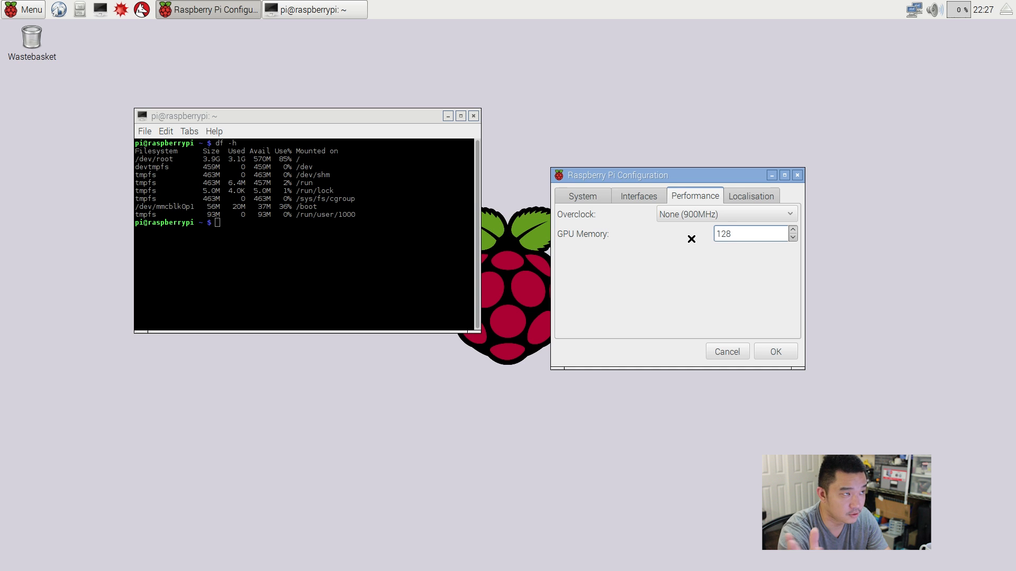
pyautogui.click(750, 234)
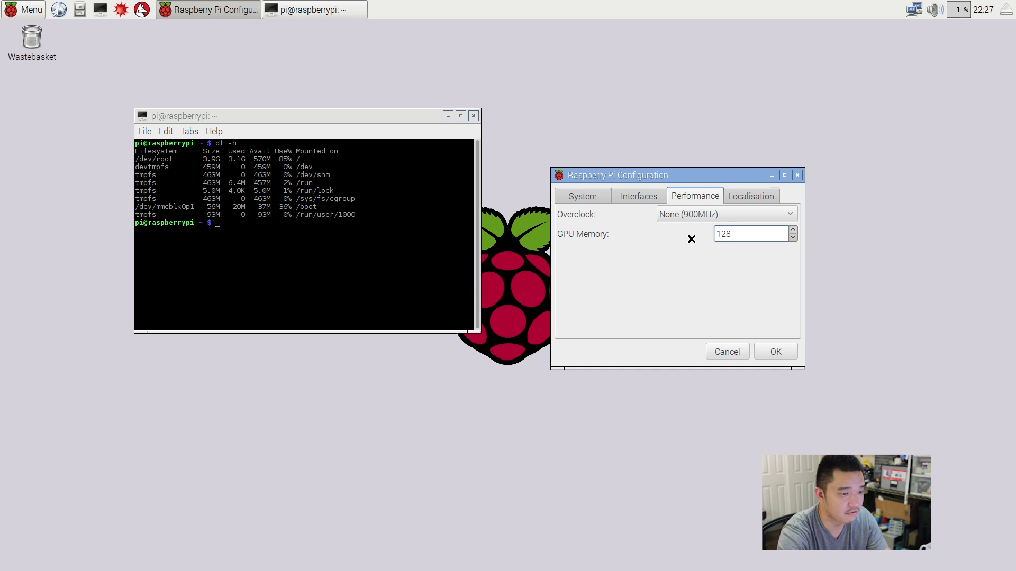
# Set the locale on the Localisation tab to English, USA, UTF-8
pyautogui.click(750, 196)
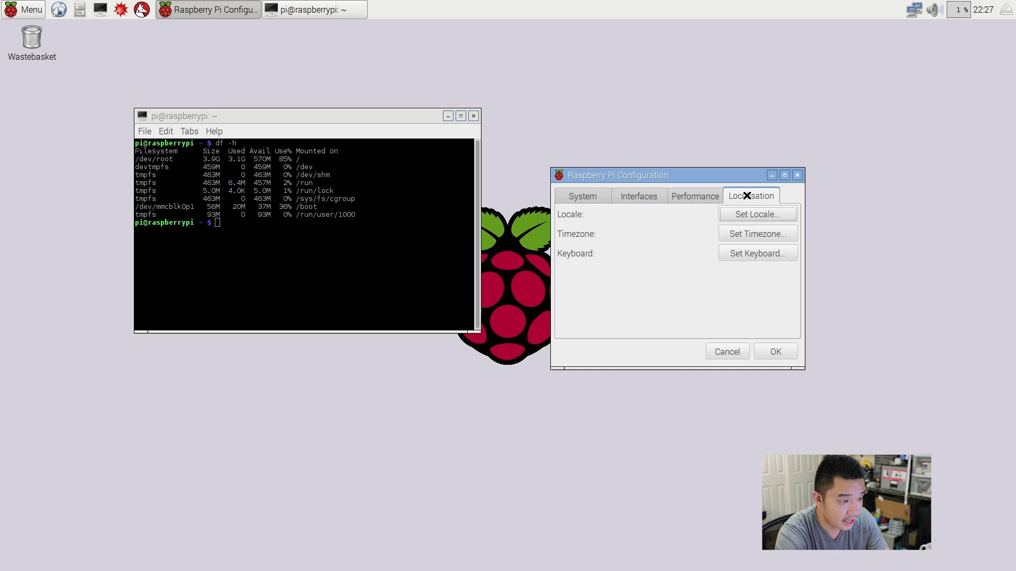
pyautogui.moveTo(708, 193)
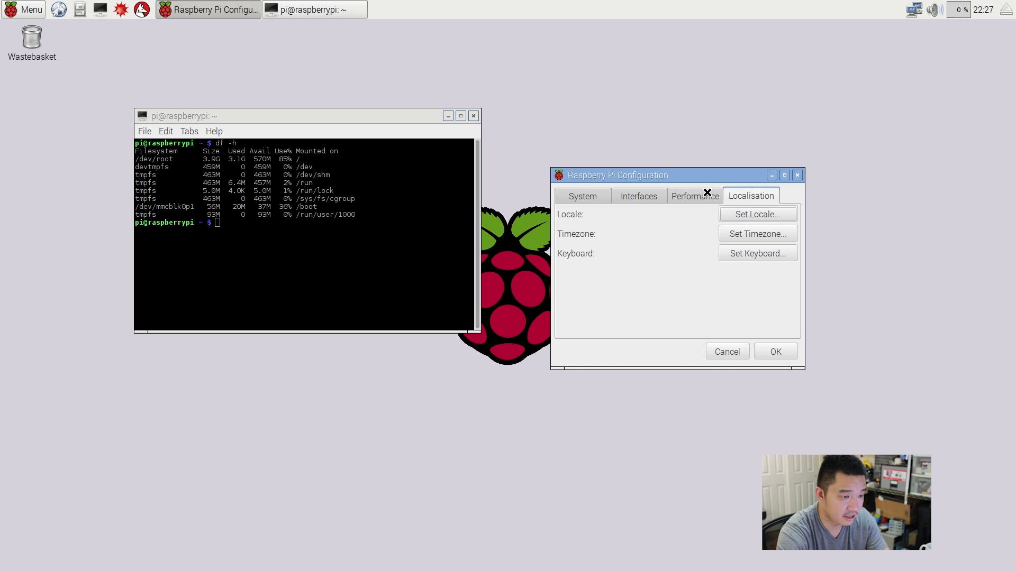
pyautogui.click(756, 213)
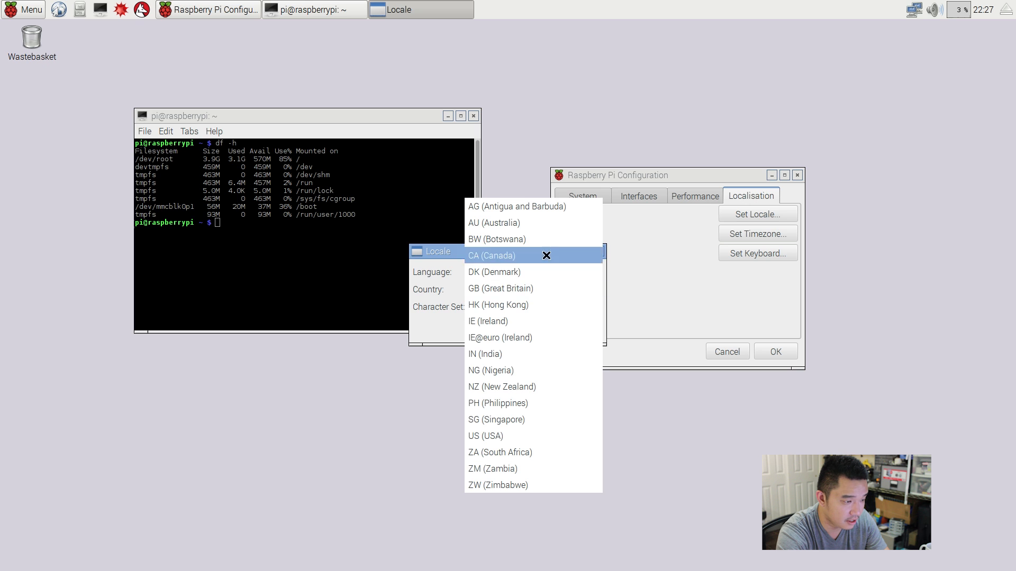
pyautogui.click(484, 436)
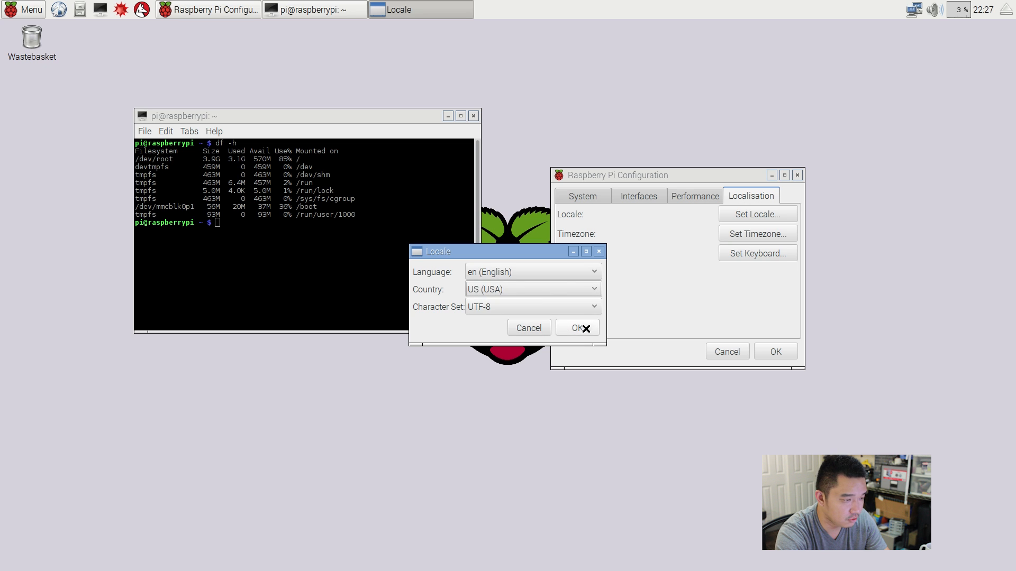
pyautogui.click(573, 326)
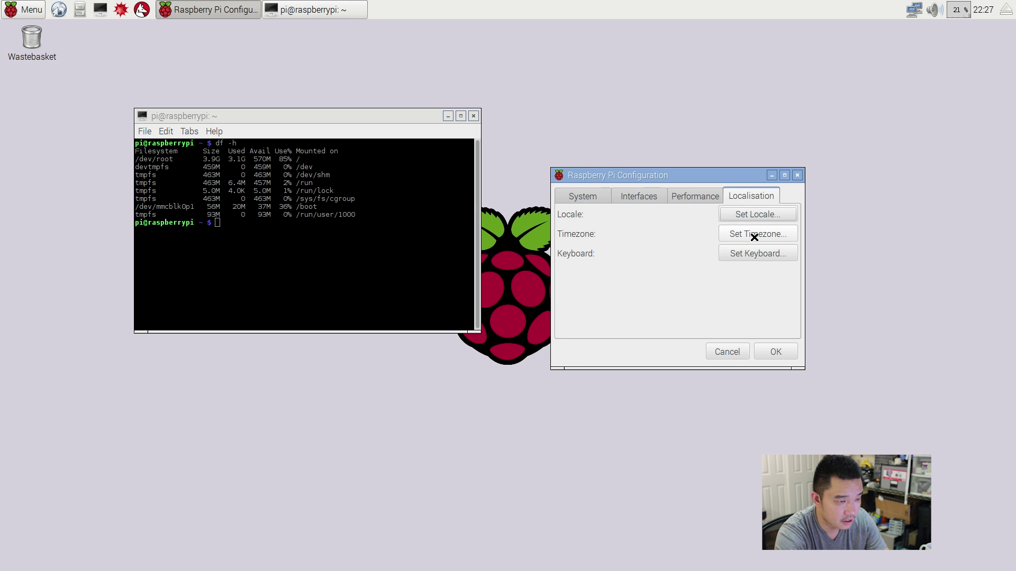
# Pick a time zone area from the Set Timezone list
pyautogui.click(756, 234)
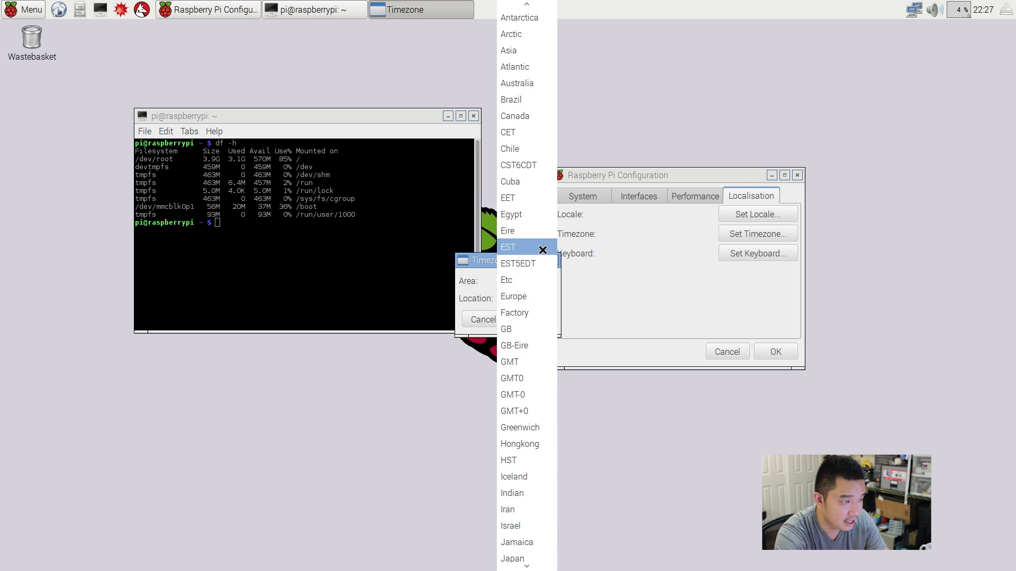
pyautogui.click(517, 83)
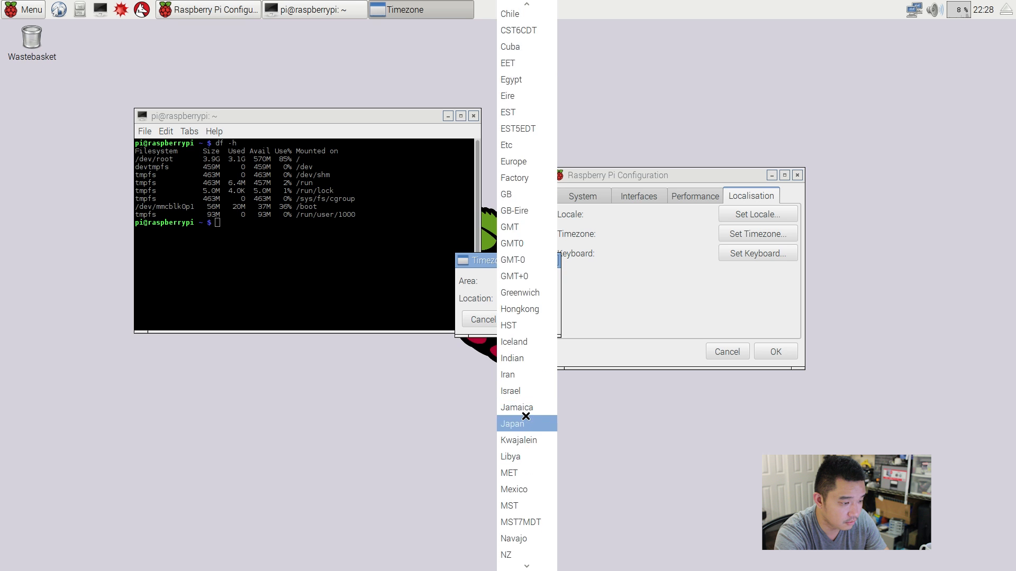
pyautogui.scroll(-3)
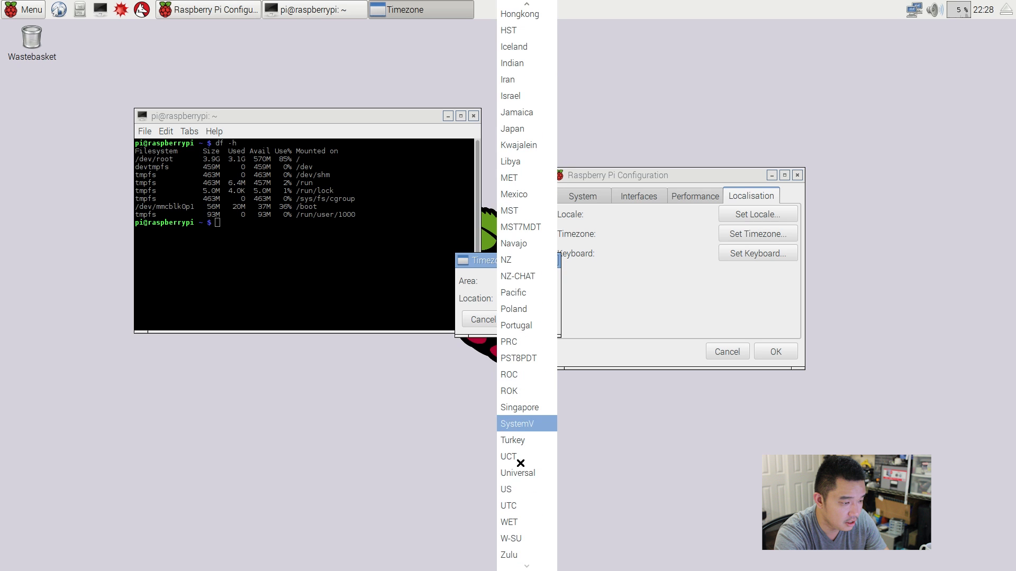
pyautogui.click(505, 489)
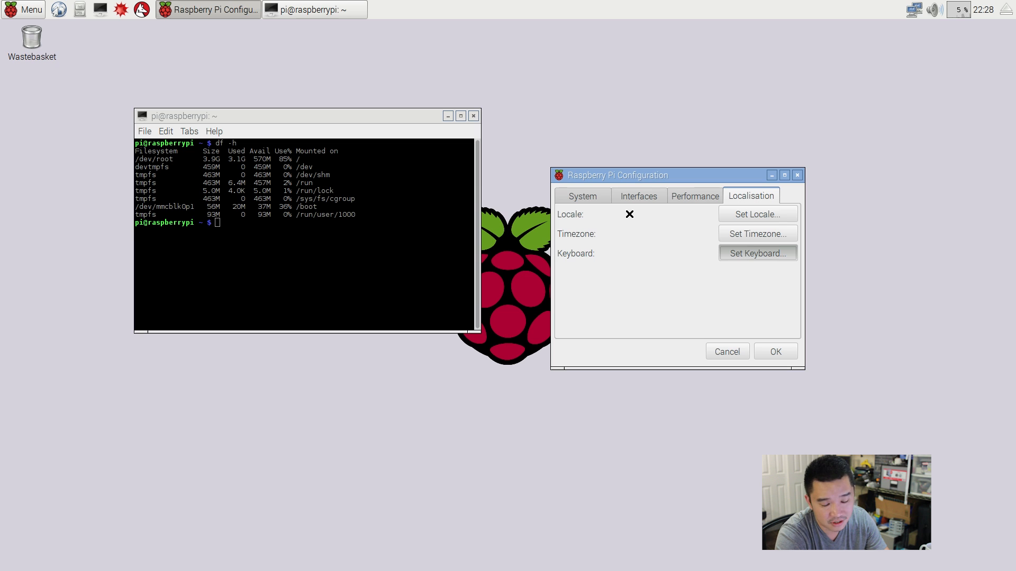
pyautogui.moveTo(483, 214)
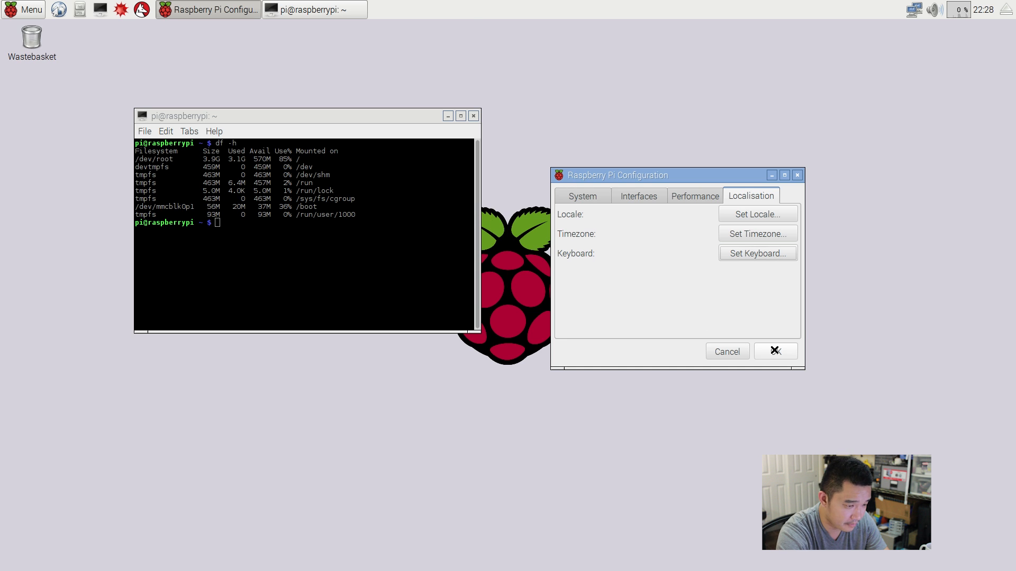
# Accept the configuration changes and agree to reboot the Raspberry Pi
pyautogui.click(775, 351)
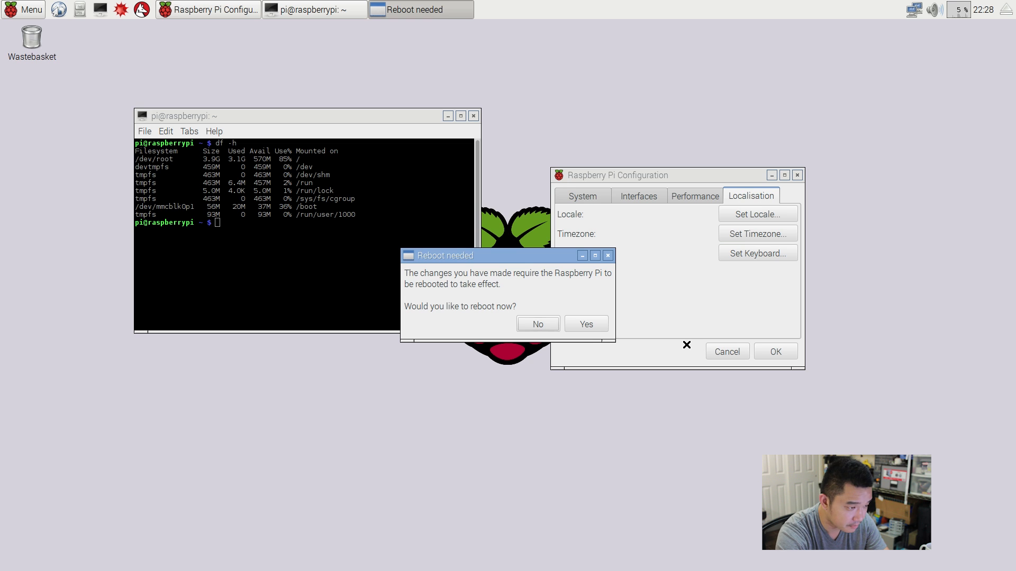
pyautogui.click(586, 323)
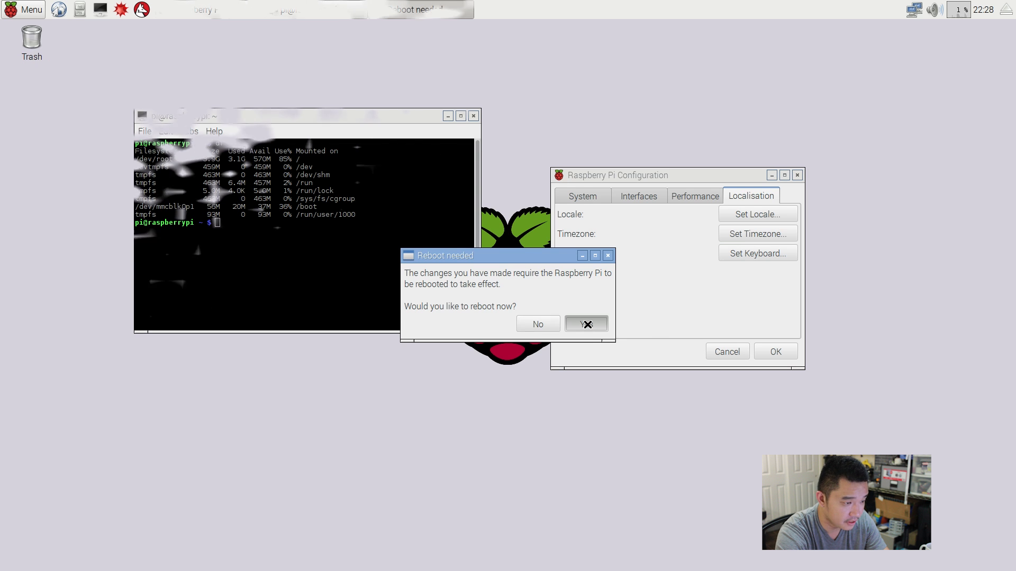
pyautogui.click(585, 323)
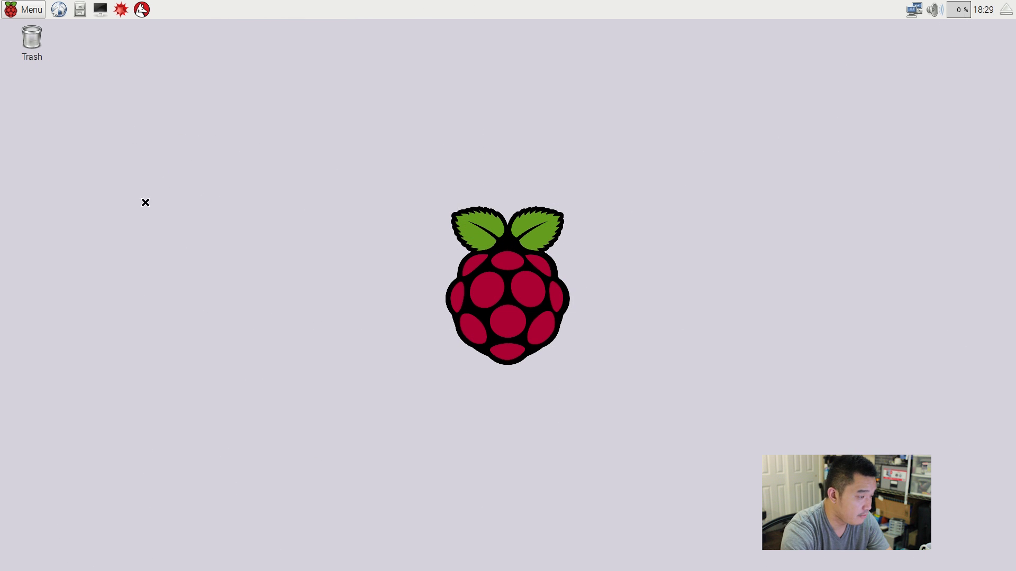
pyautogui.click(25, 9)
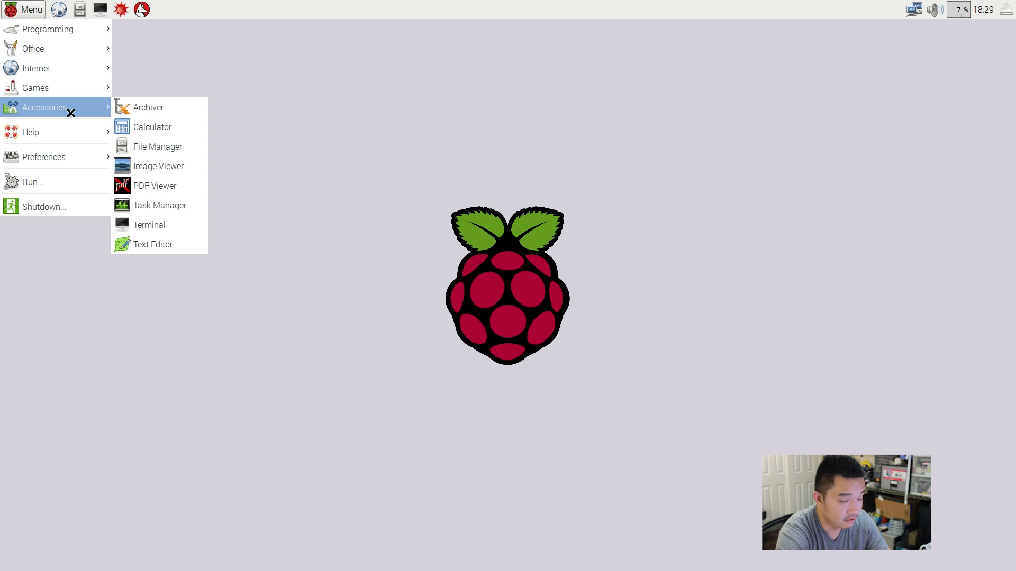
pyautogui.moveTo(35, 87)
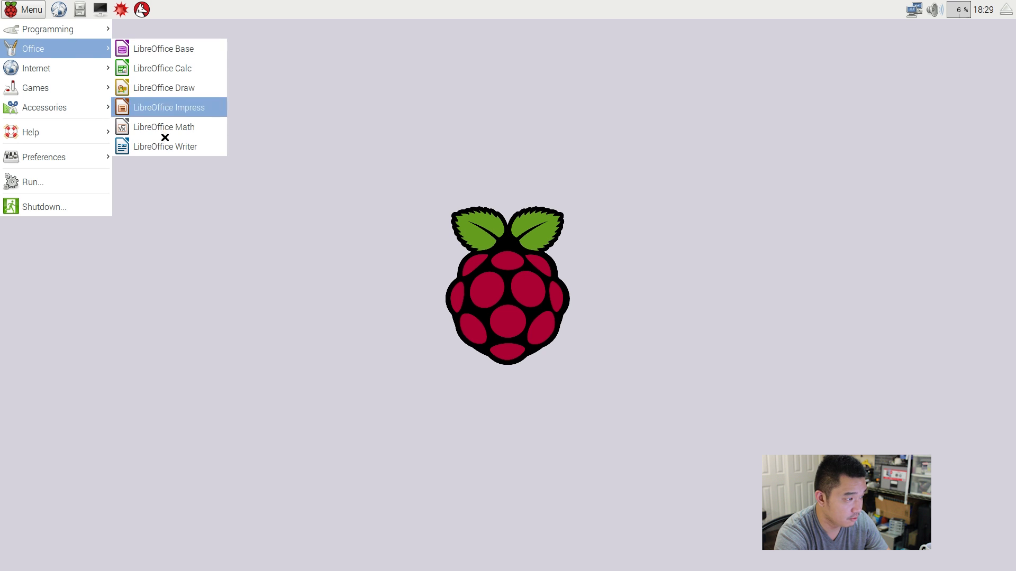
pyautogui.moveTo(165, 146)
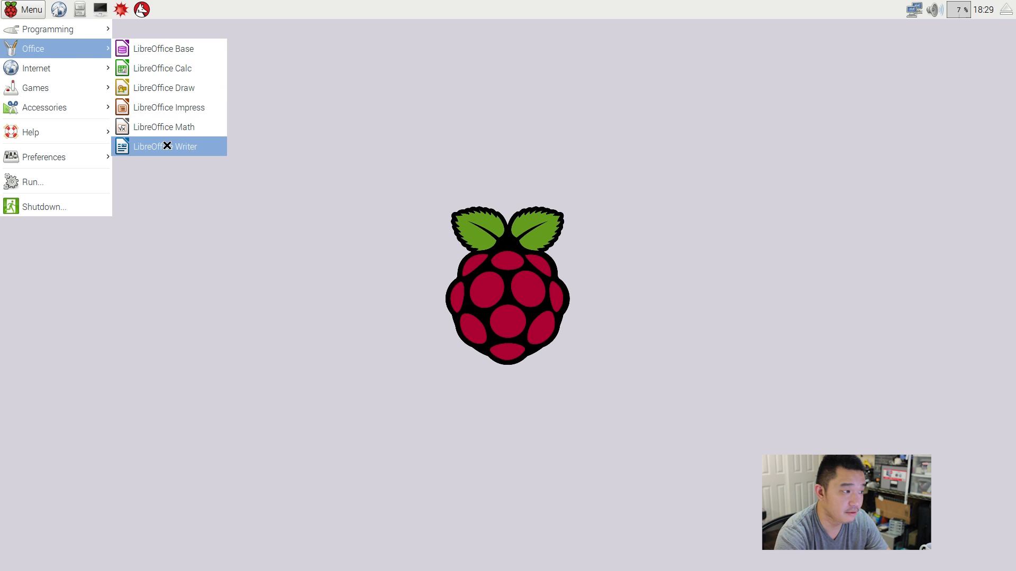
# Launch a blank LibreOffice Calc spreadsheet and close its window
pyautogui.click(164, 146)
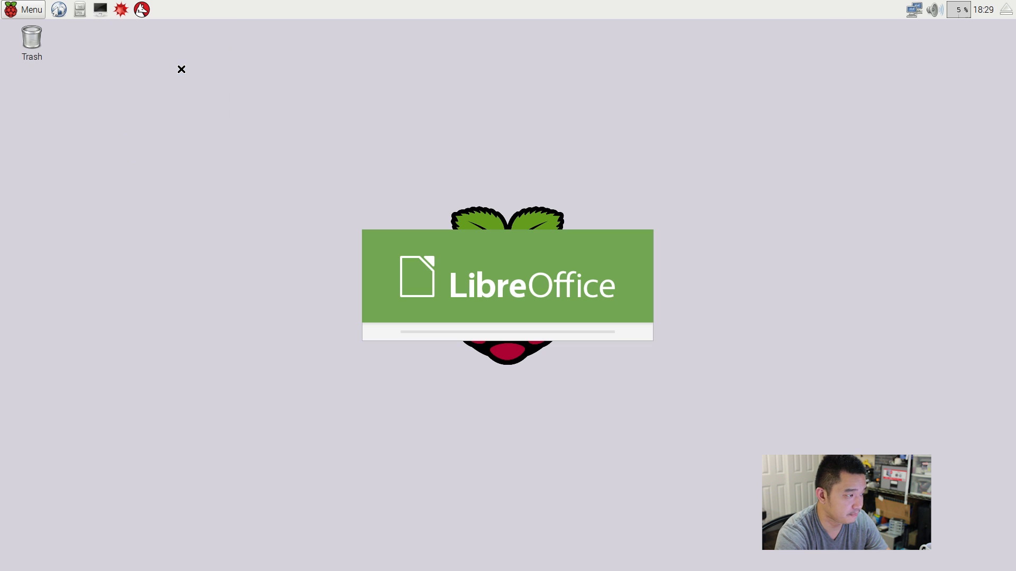
pyautogui.moveTo(529, 217)
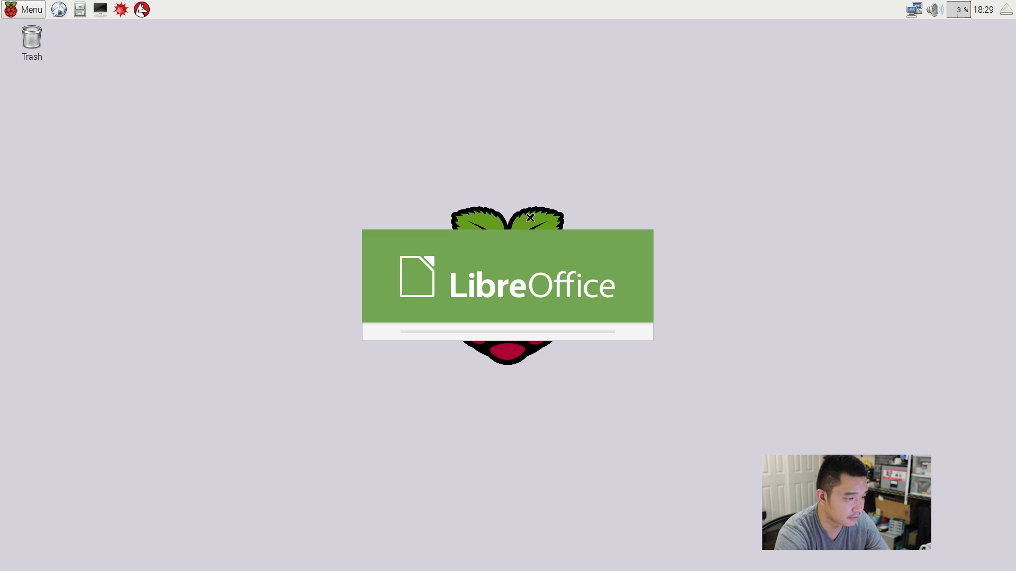
pyautogui.moveTo(522, 90)
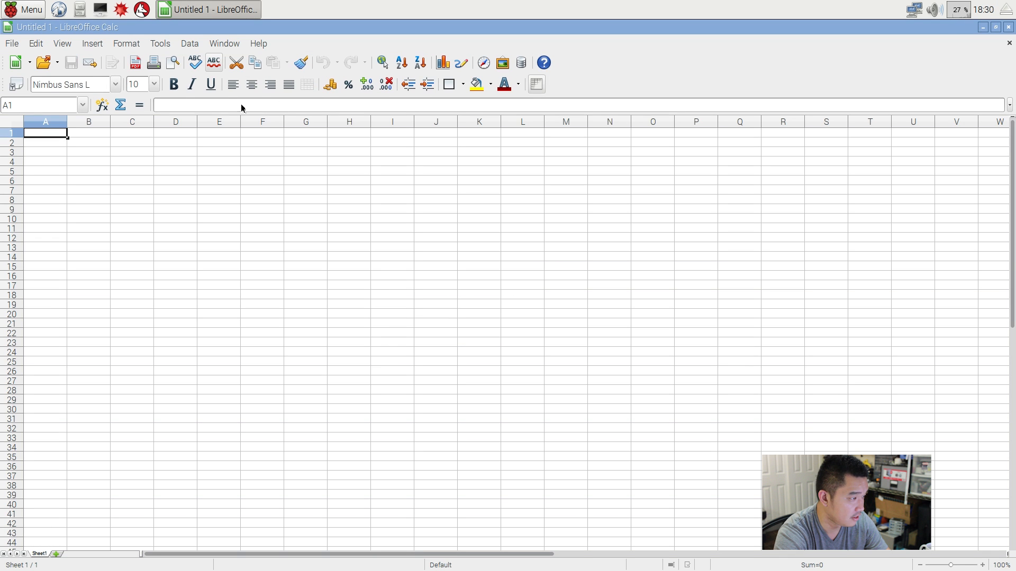
pyautogui.moveTo(191, 84)
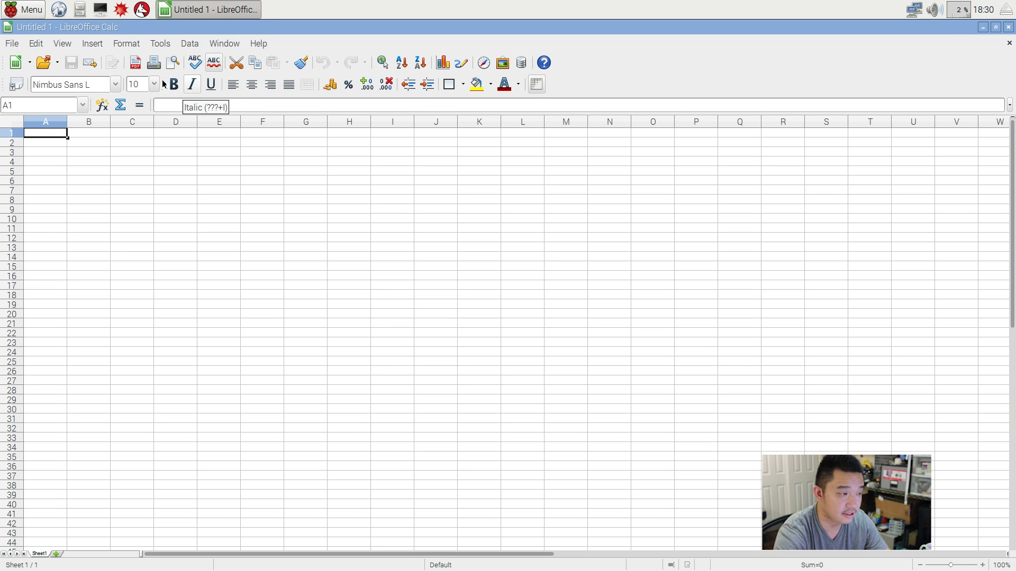
pyautogui.moveTo(235, 126)
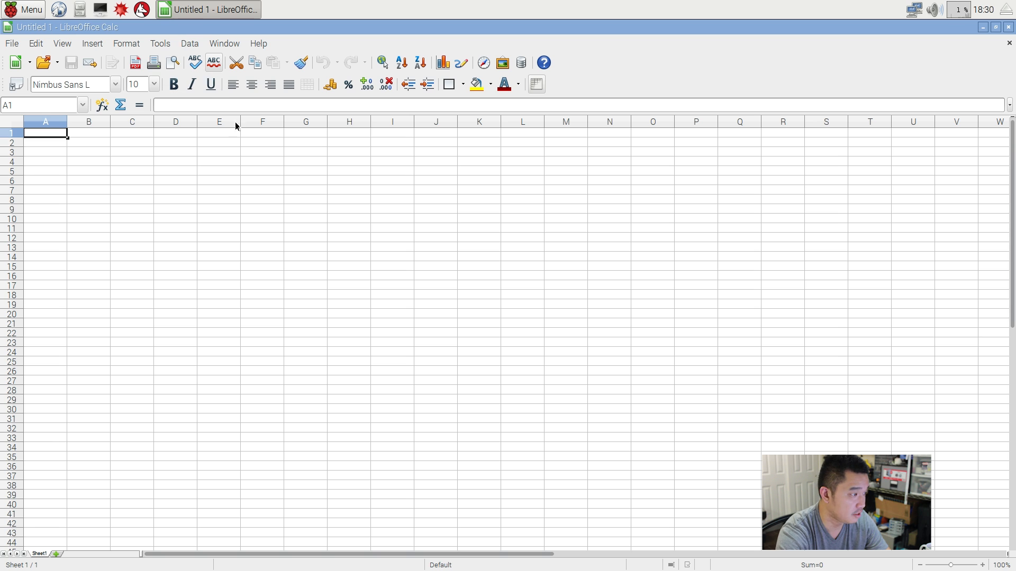
pyautogui.click(565, 218)
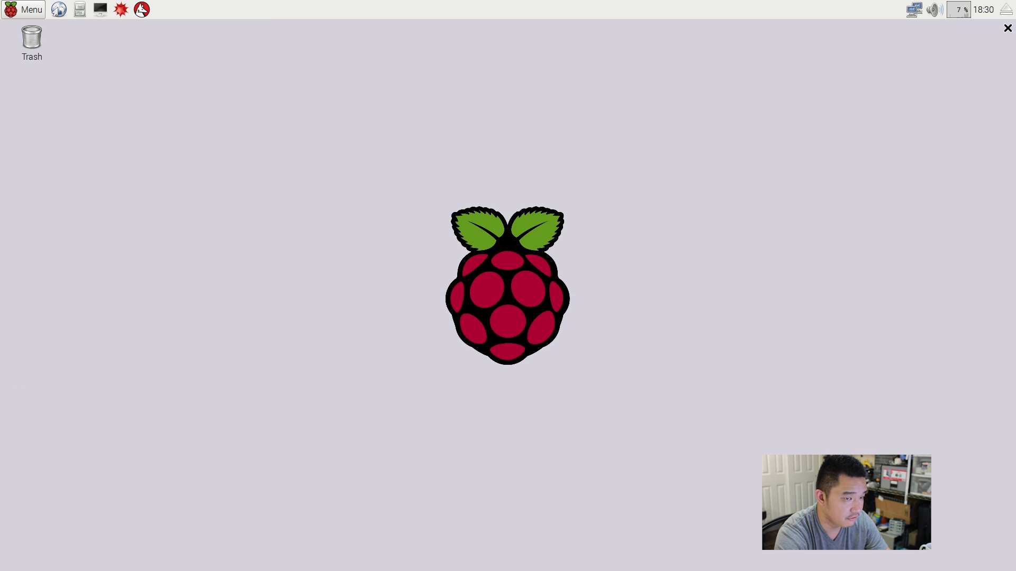
# Open the taskbar web browser to its Most Visited page, then close it
pyautogui.click(25, 9)
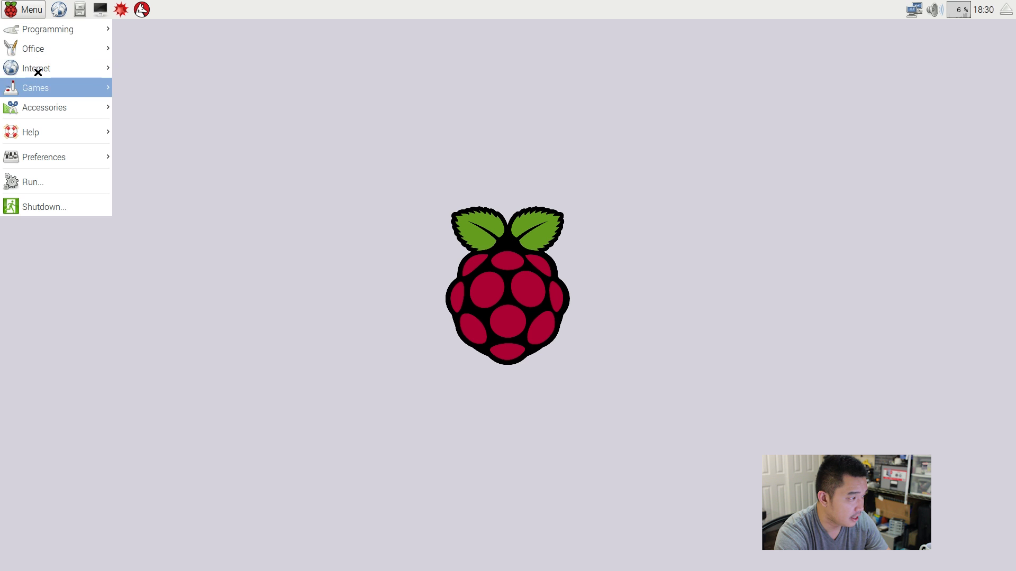
pyautogui.moveTo(313, 68)
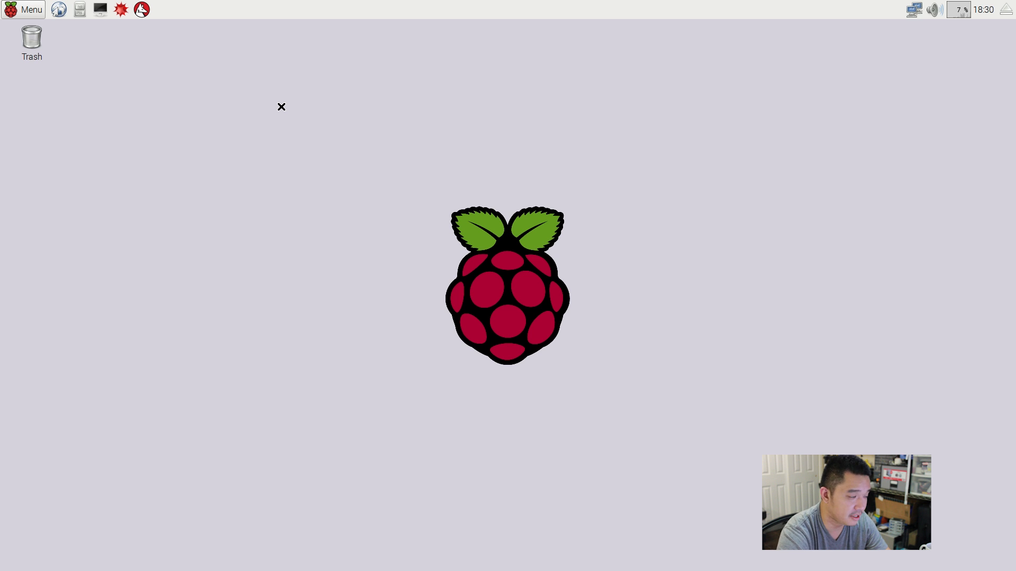
pyautogui.click(59, 9)
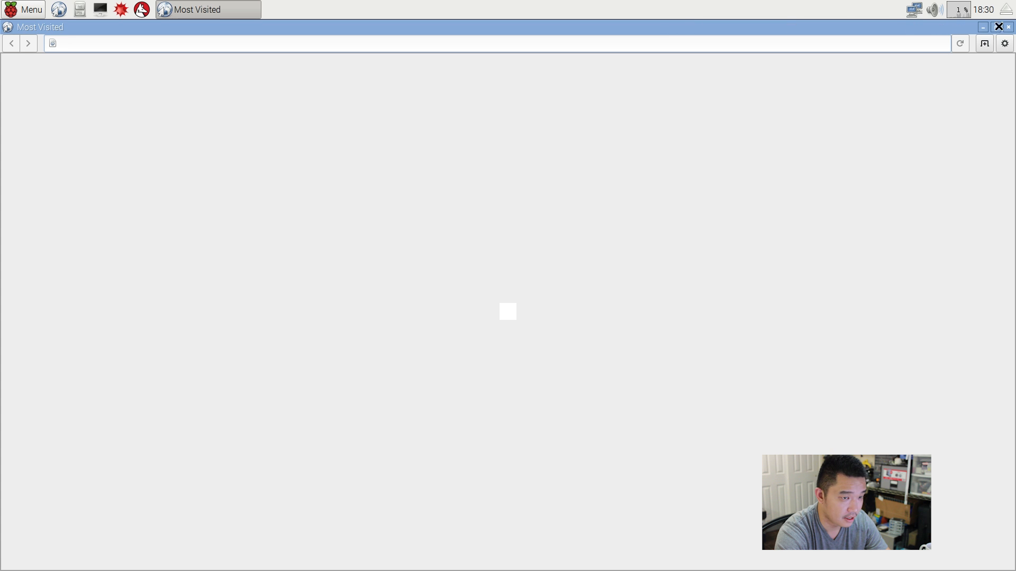
pyautogui.click(998, 26)
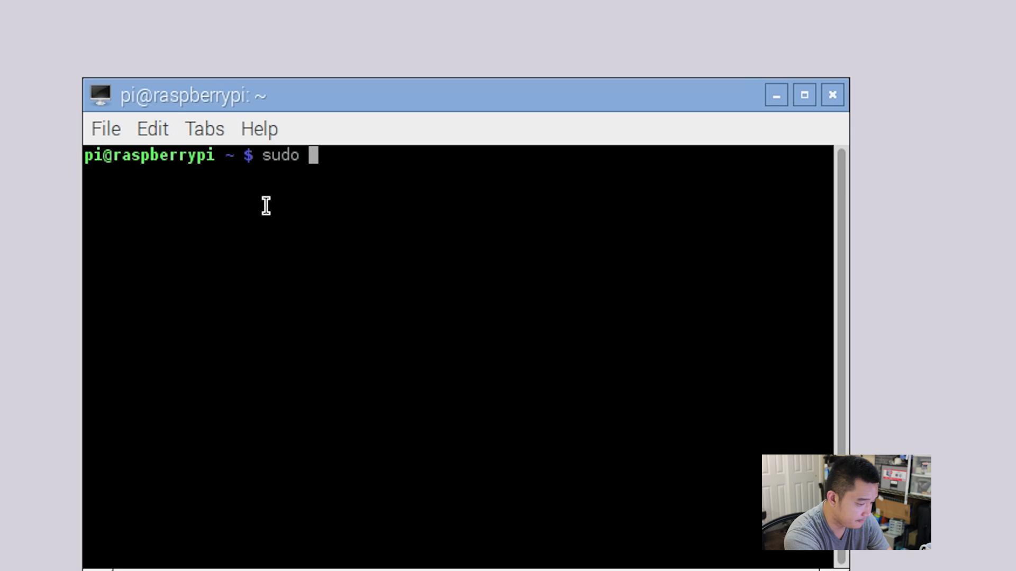
# Run 'sudo apt-get update' to refresh the Raspbian package lists
pyautogui.write('apt-get update')
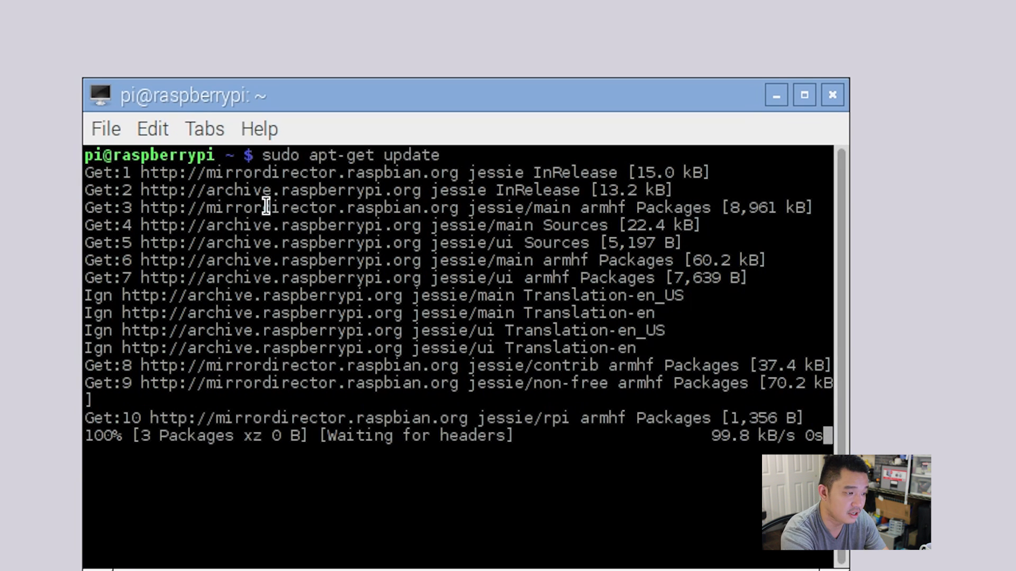
pyautogui.moveTo(124, 144)
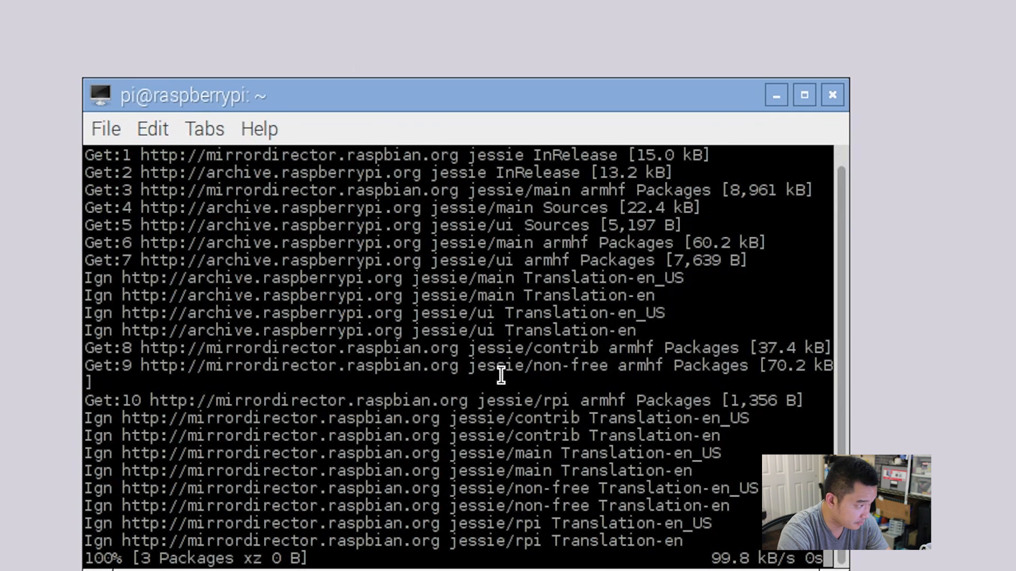
pyautogui.moveTo(487, 272)
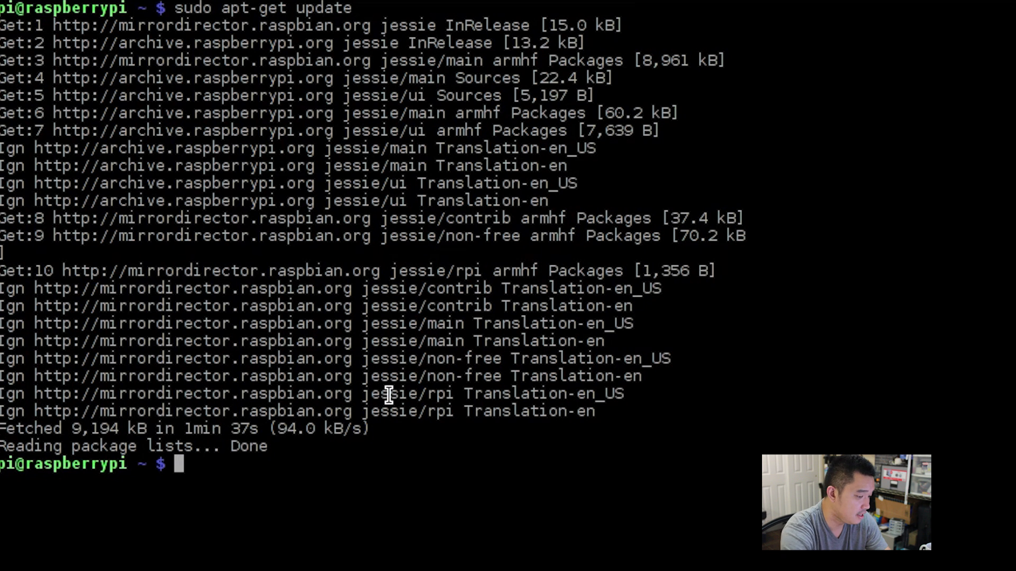
# Run 'sudo apt-get install iceweasel' and confirm the installation
pyautogui.write('sudo apt-get install i')
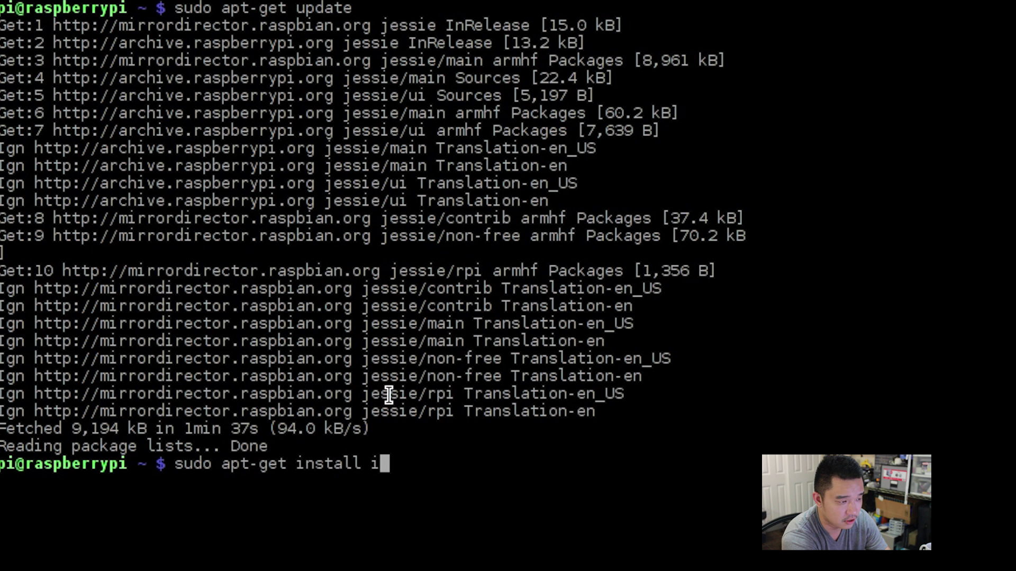
pyautogui.write('cew')
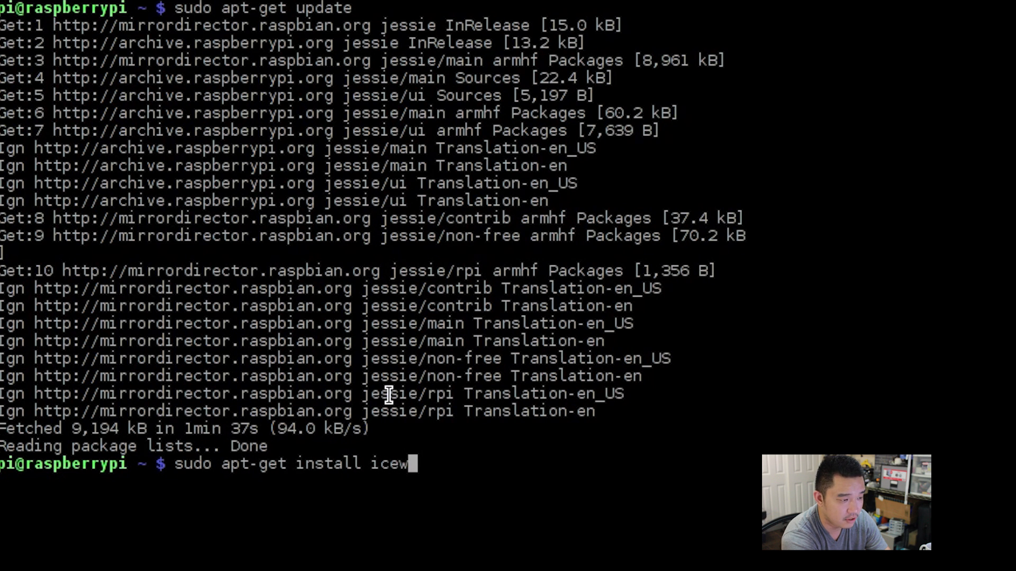
pyautogui.press('Tab')
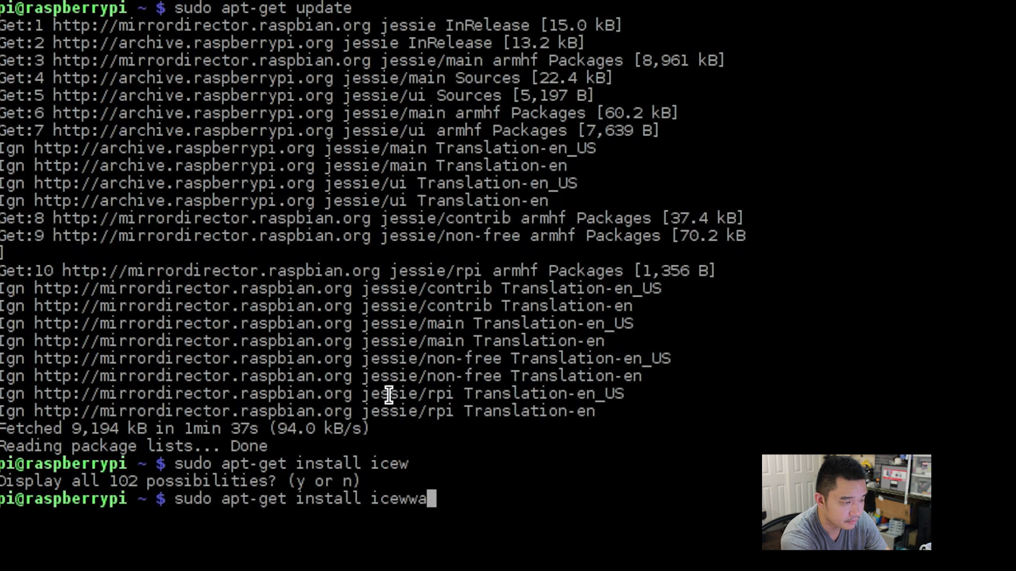
pyautogui.write('easel')
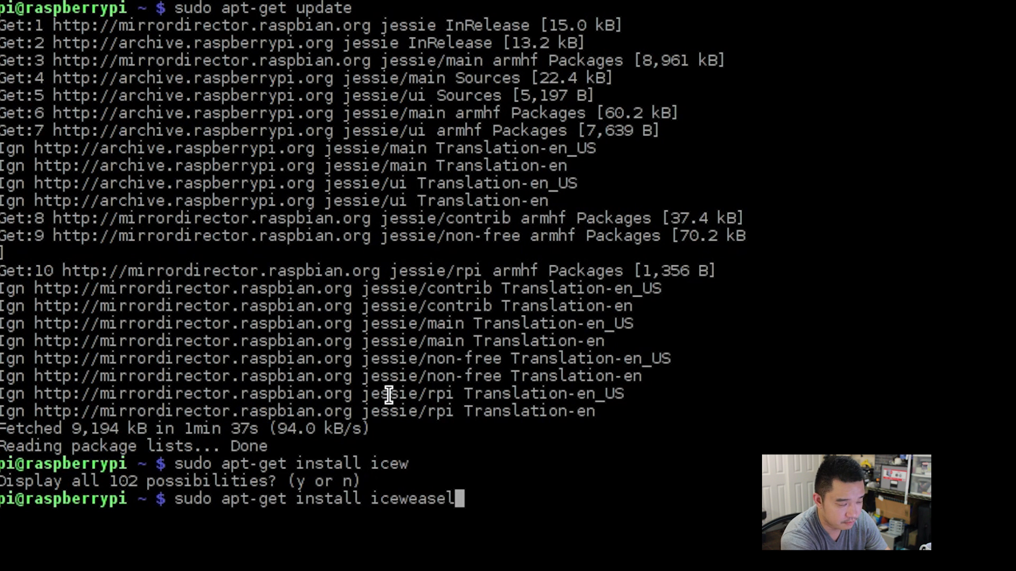
pyautogui.press('Return')
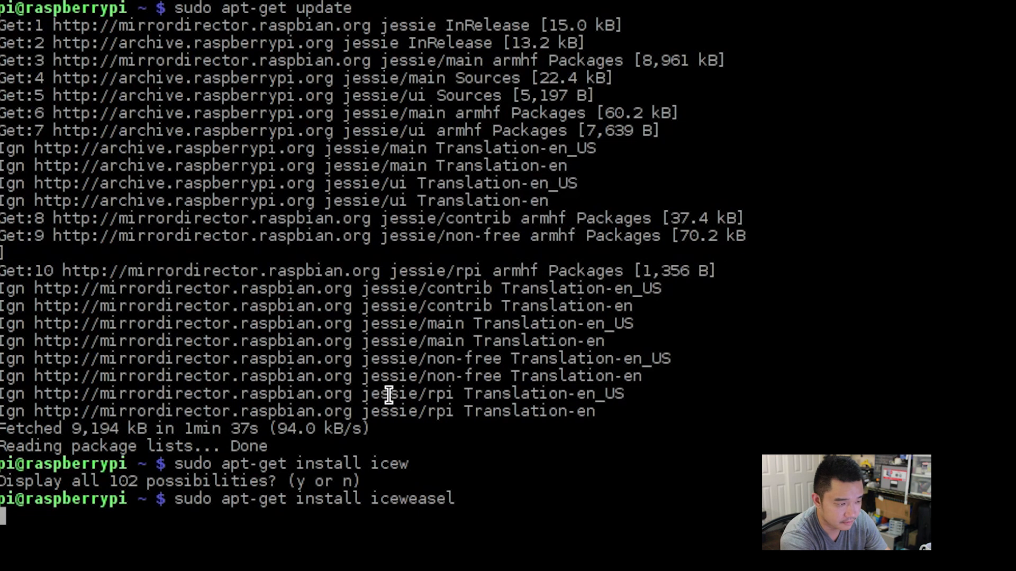
pyautogui.press('Return')
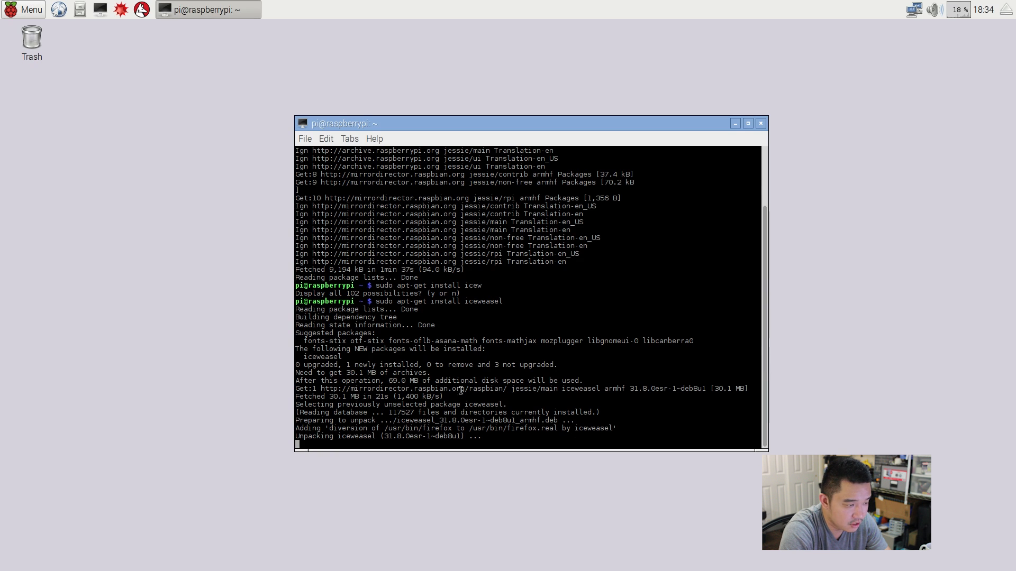
pyautogui.moveTo(488, 429)
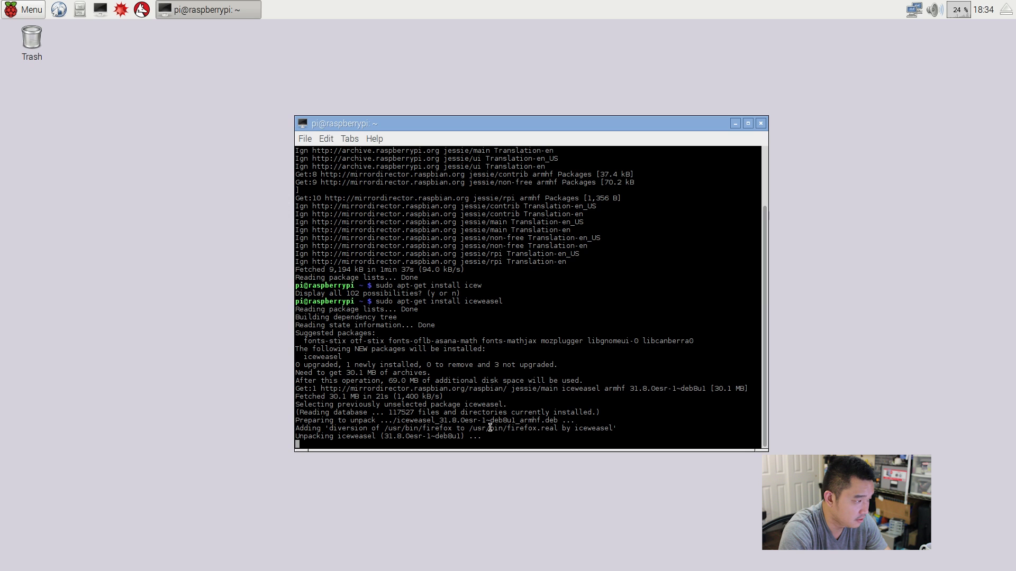
pyautogui.moveTo(330, 241)
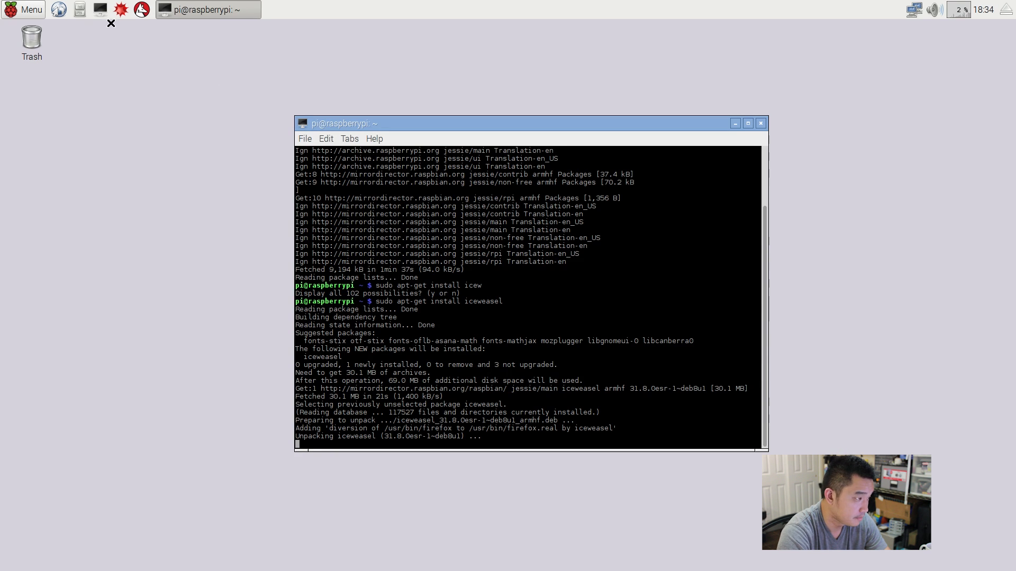
pyautogui.click(25, 9)
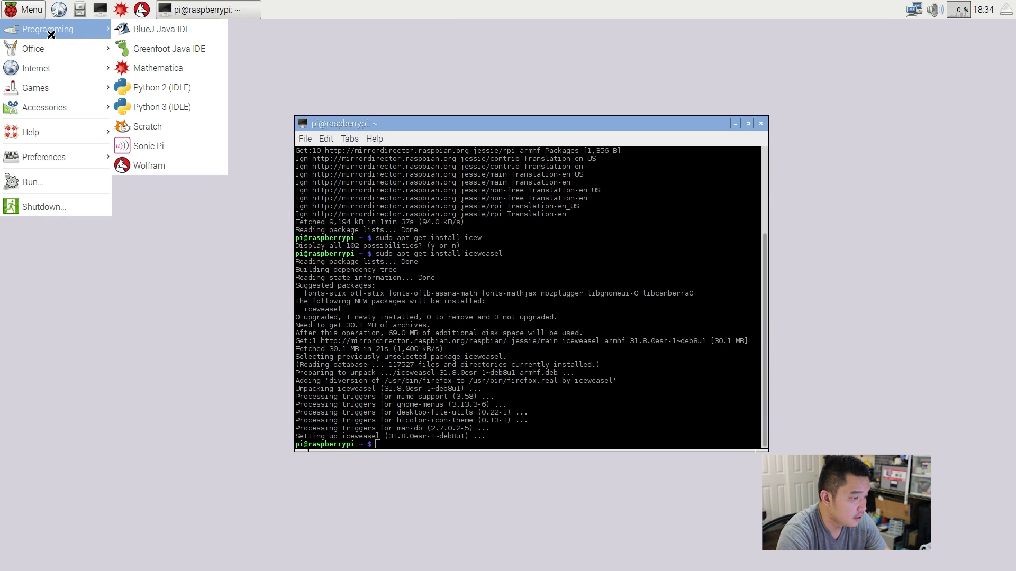
pyautogui.moveTo(170, 48)
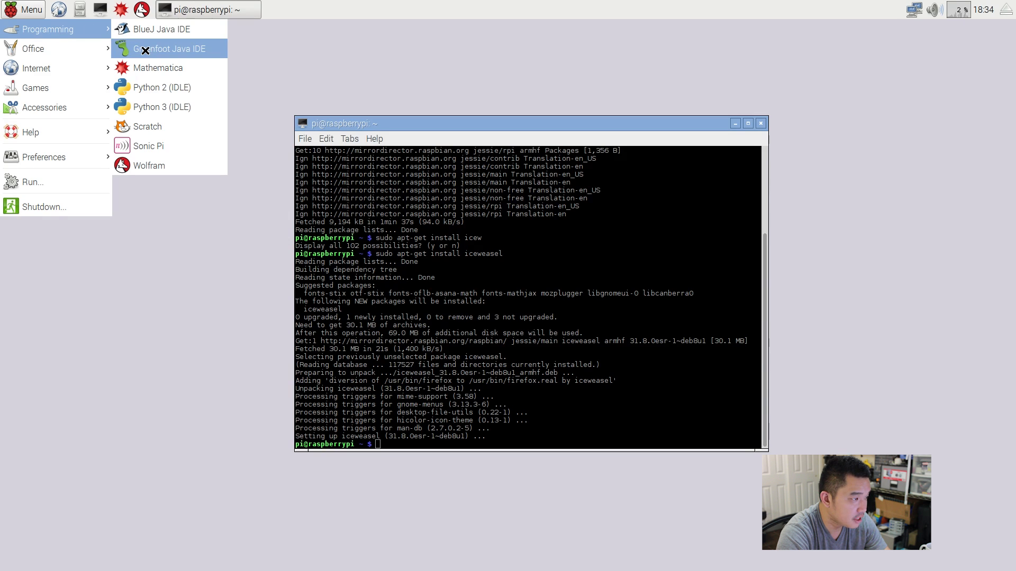
pyautogui.moveTo(168, 48)
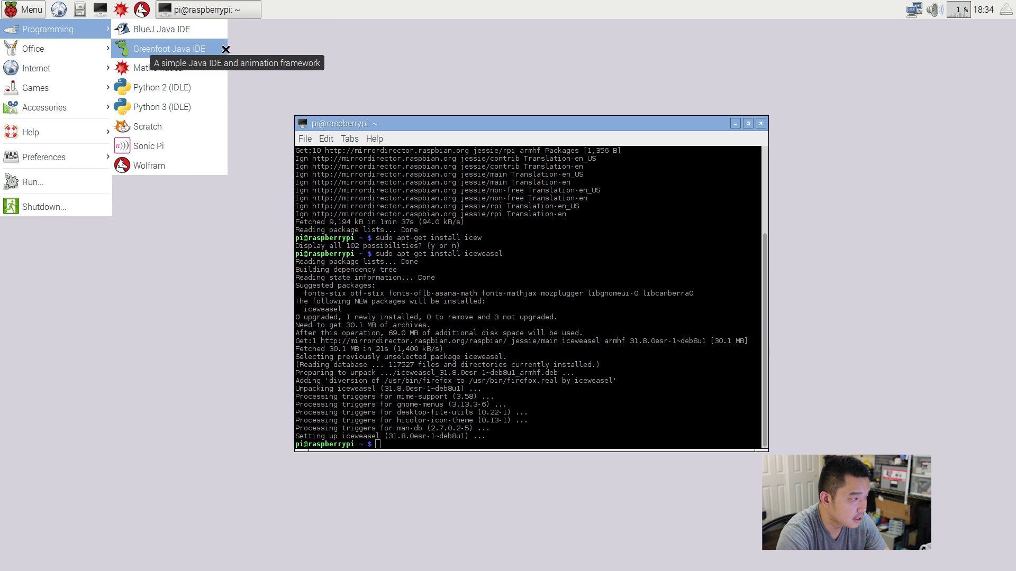
pyautogui.moveTo(159, 28)
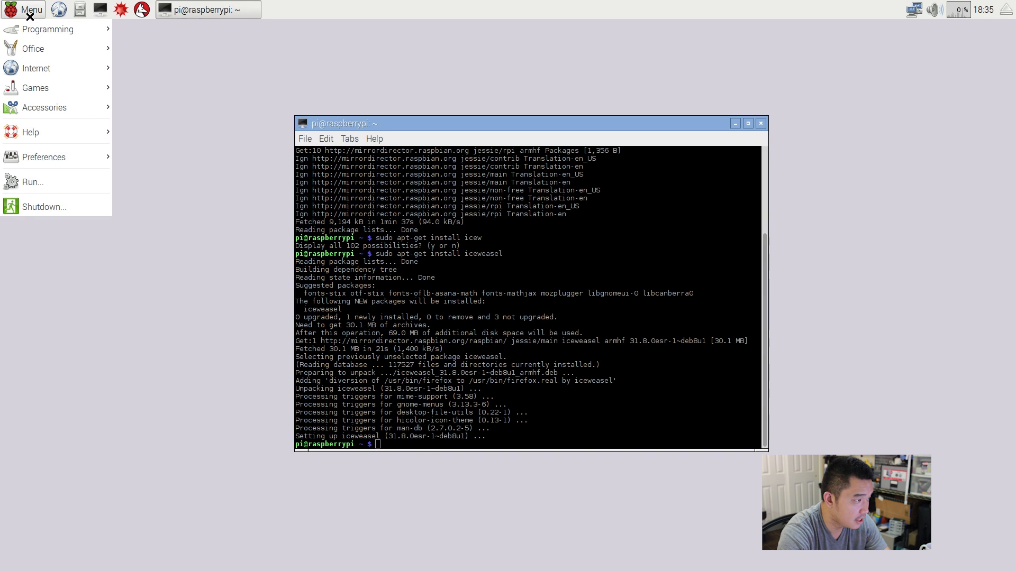
# Launch Iceweasel from the Internet submenu
pyautogui.click(36, 67)
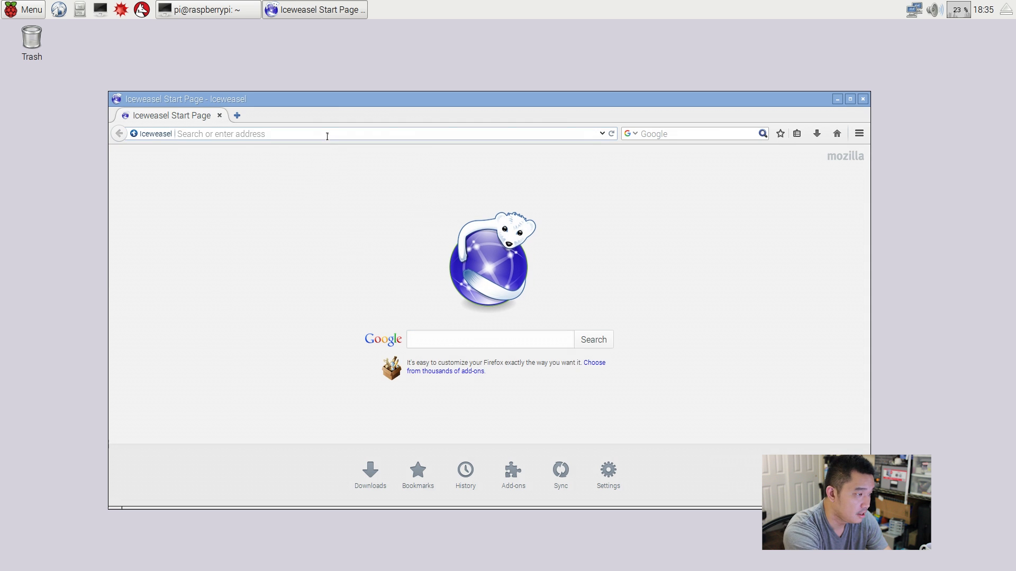
# Type 'youtube.com/novaspi' into the Iceweasel address bar
pyautogui.write('youtube.')
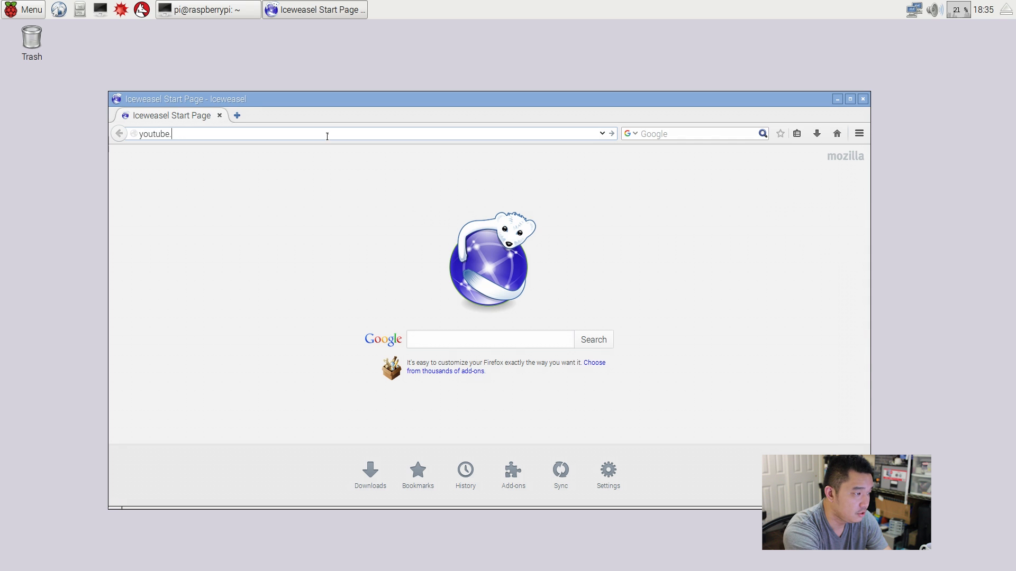
pyautogui.write('com/novaspi')
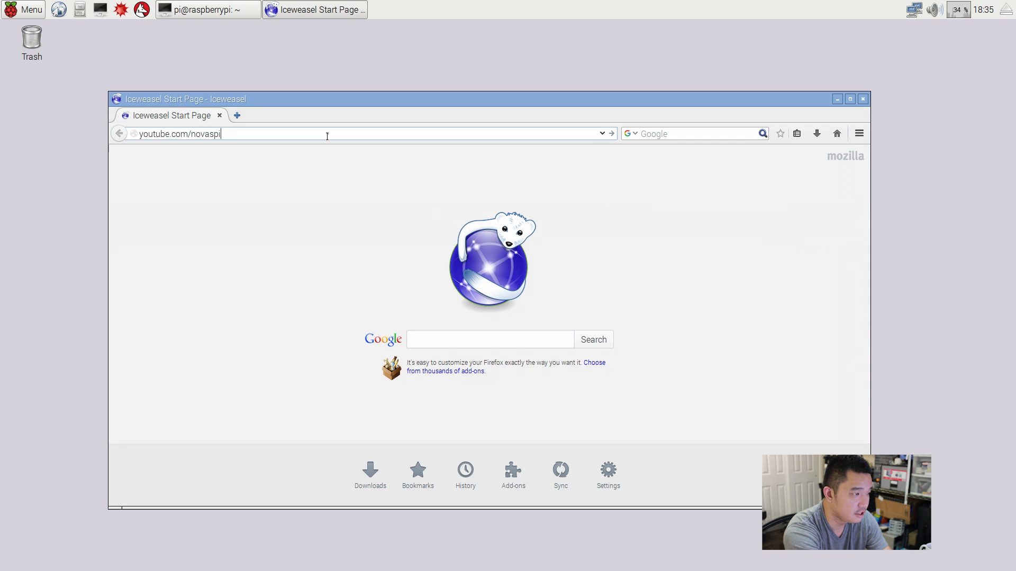